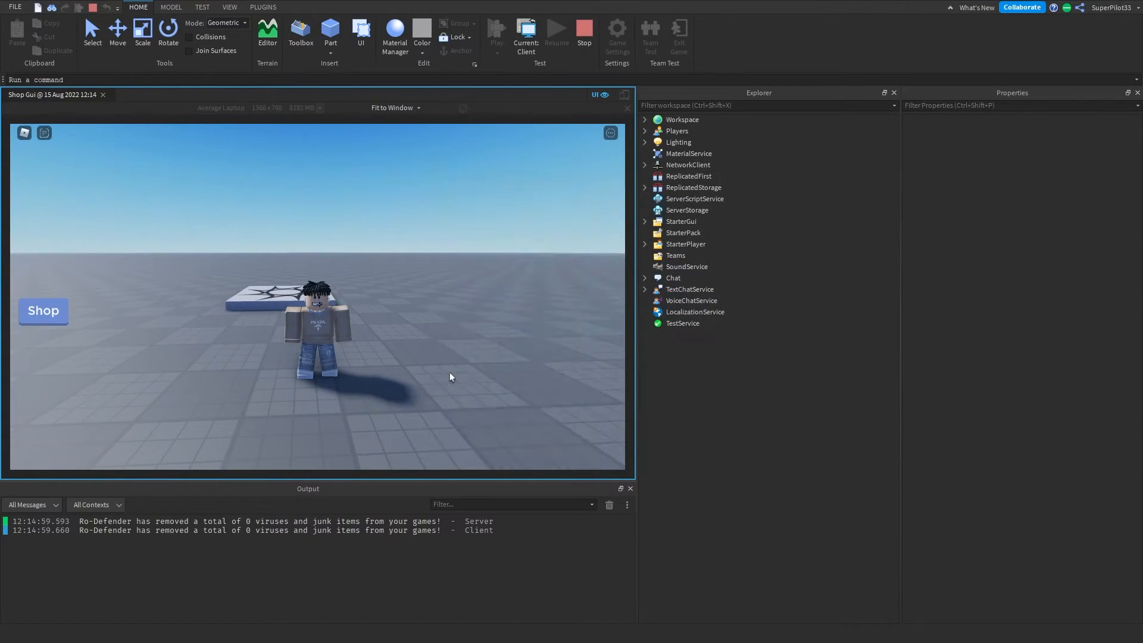
- Buy a sword and more tools from the Shop during the playtest, then close the shop window
left_click(42, 311)
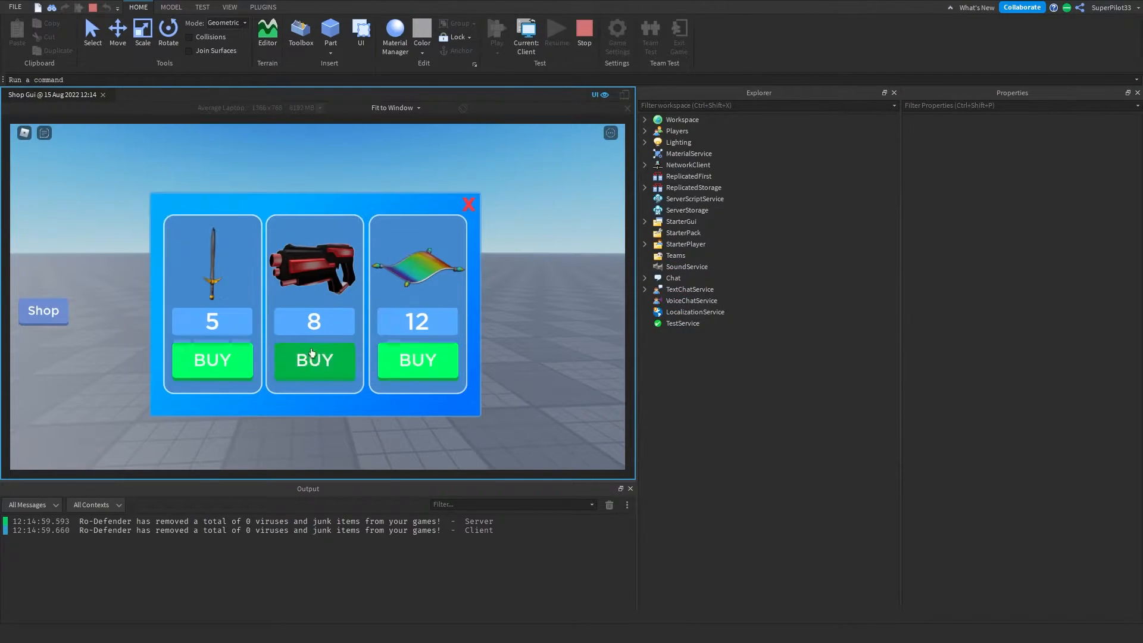
mouse_move(518, 247)
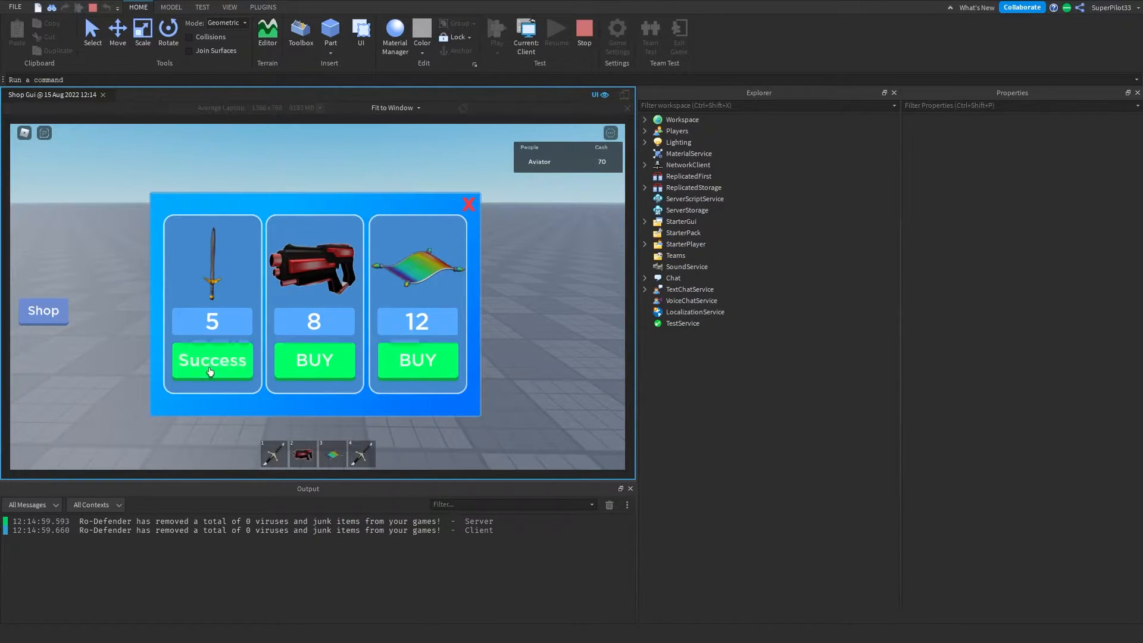
left_click(212, 359)
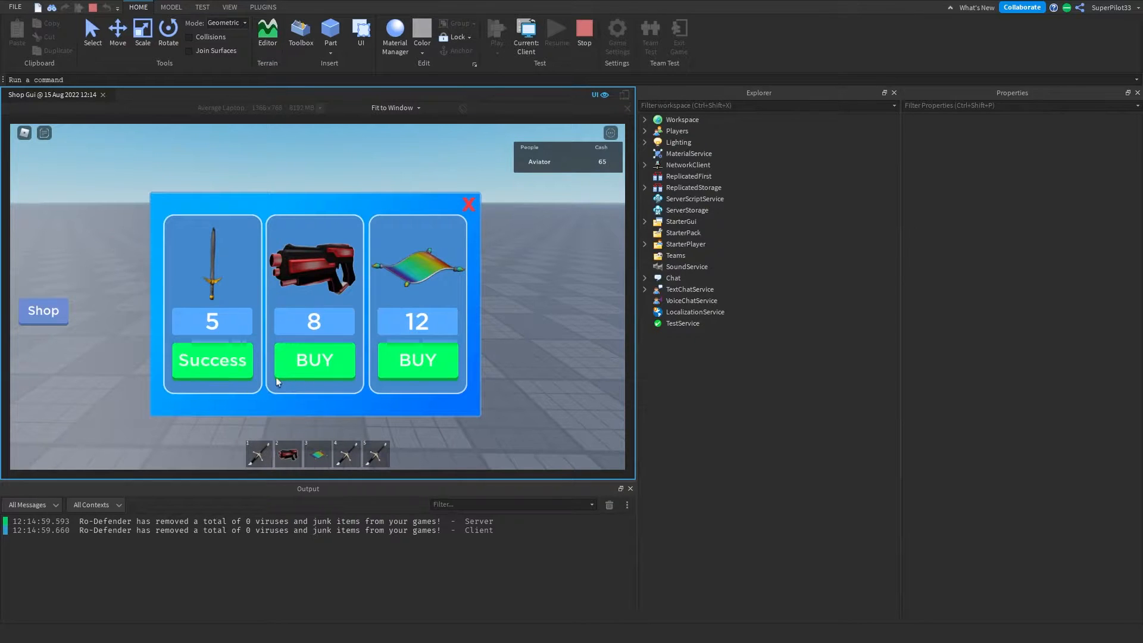
left_click(313, 360)
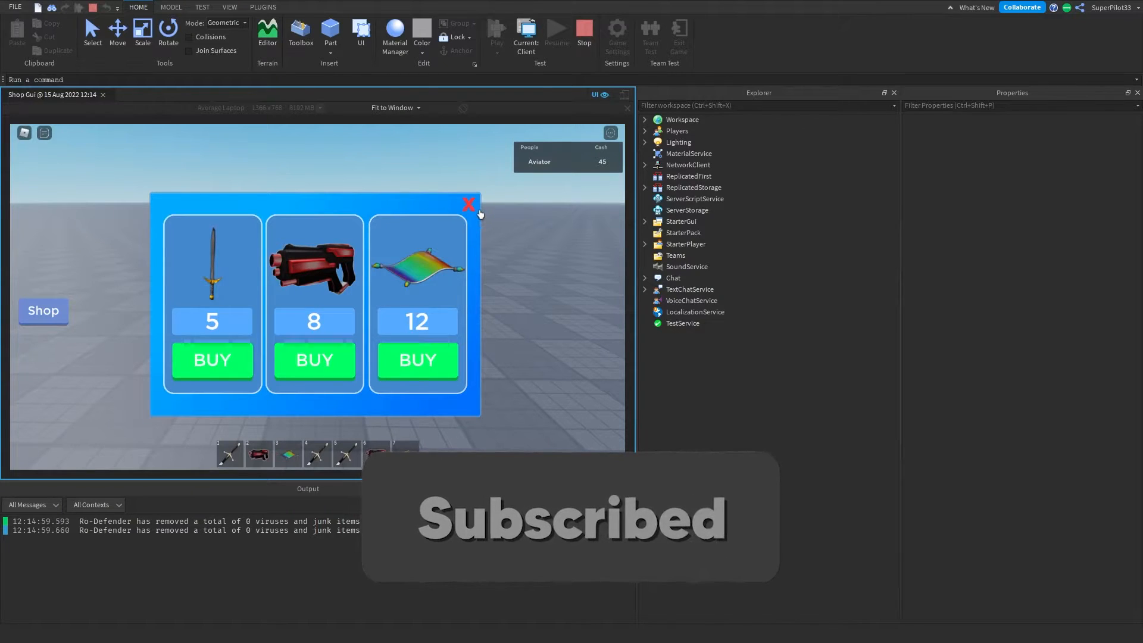
left_click(583, 37)
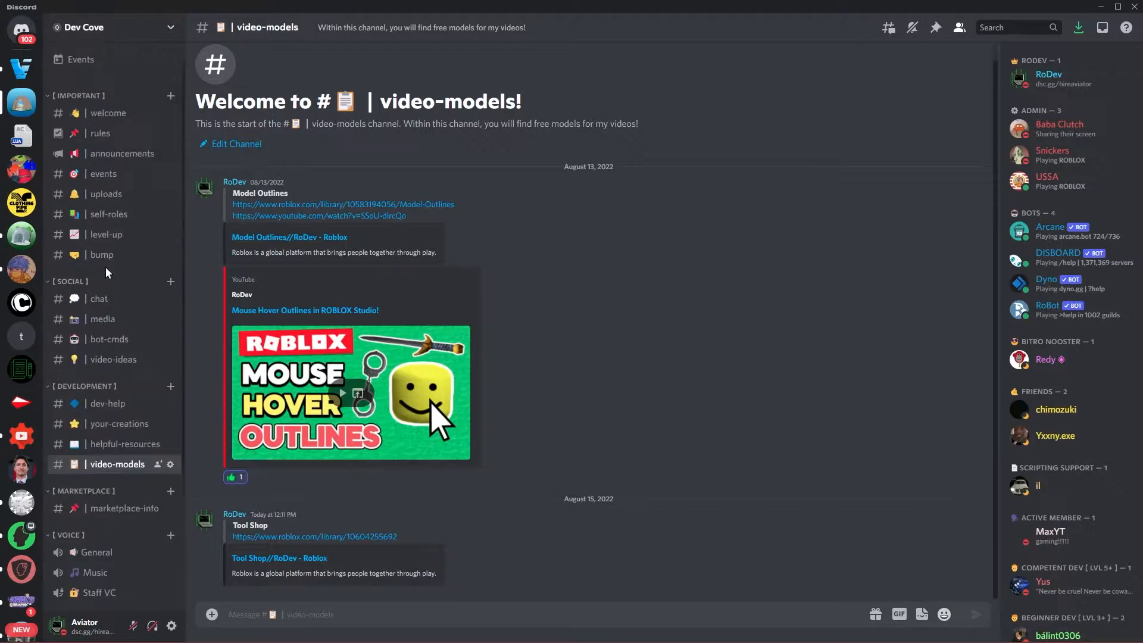
- Follow the Tool Shop roblox.com library link in the #video-models channel
scroll("down", 3)
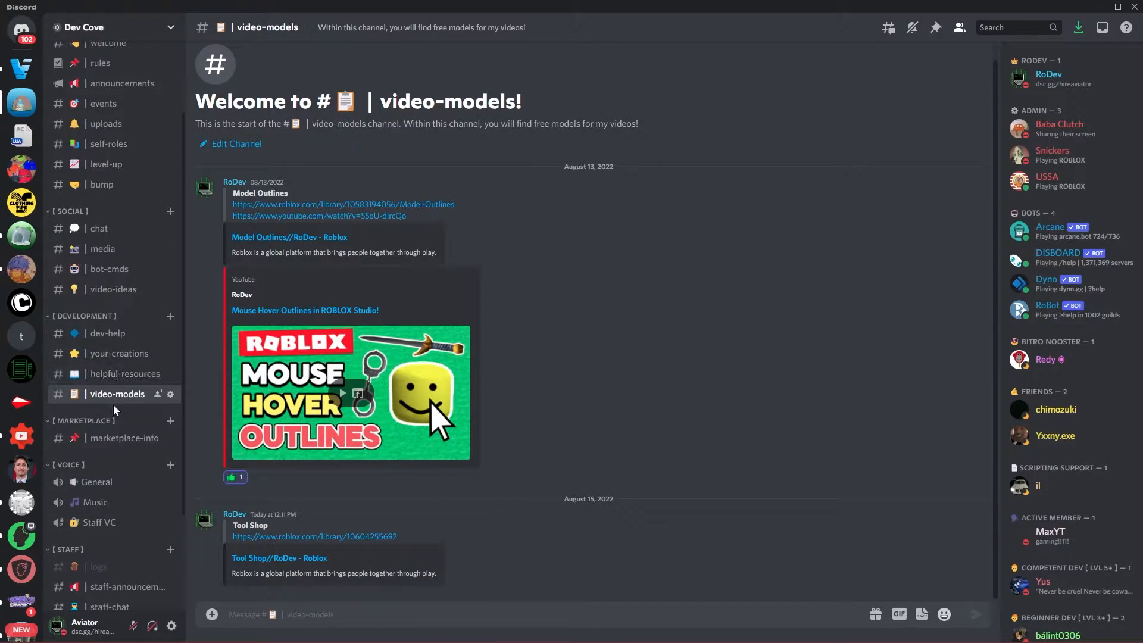
mouse_move(385, 552)
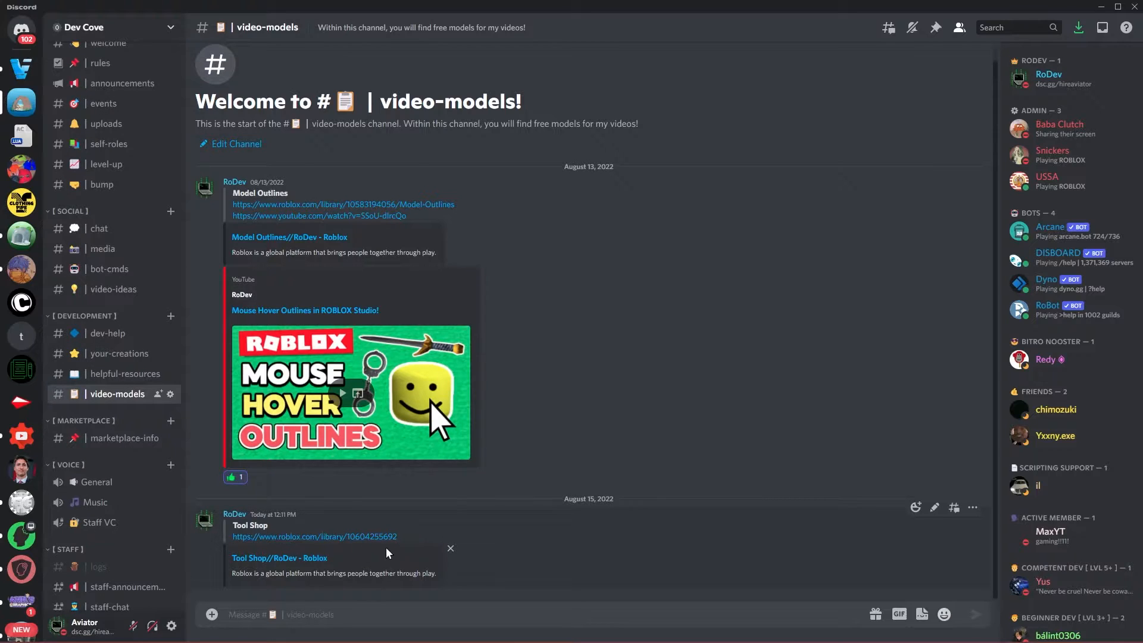
left_click(314, 537)
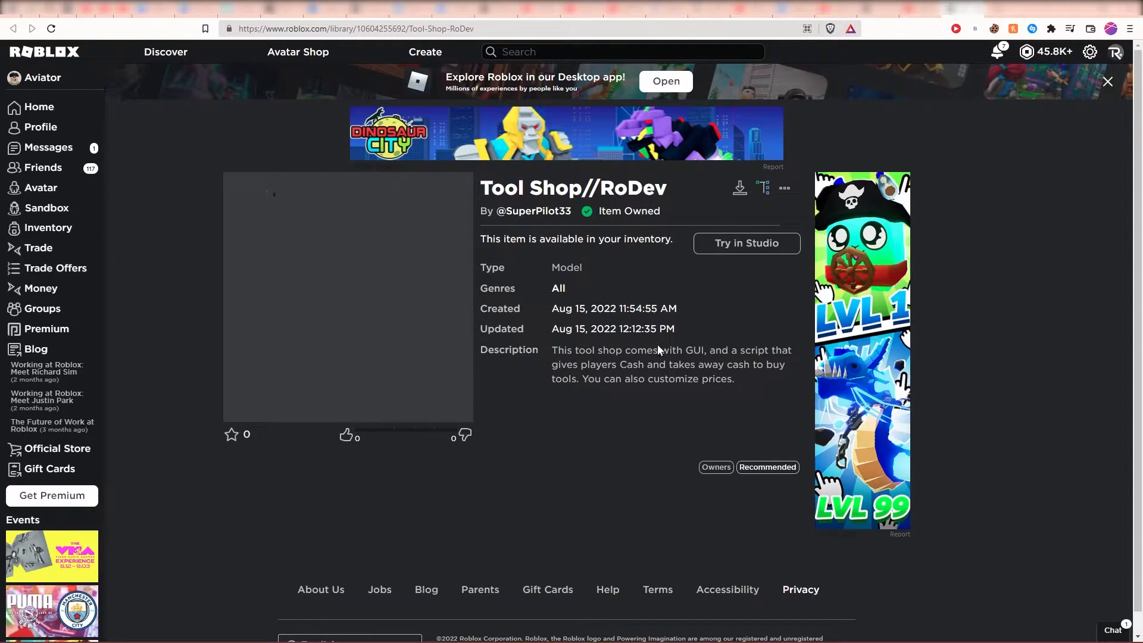
mouse_move(725, 279)
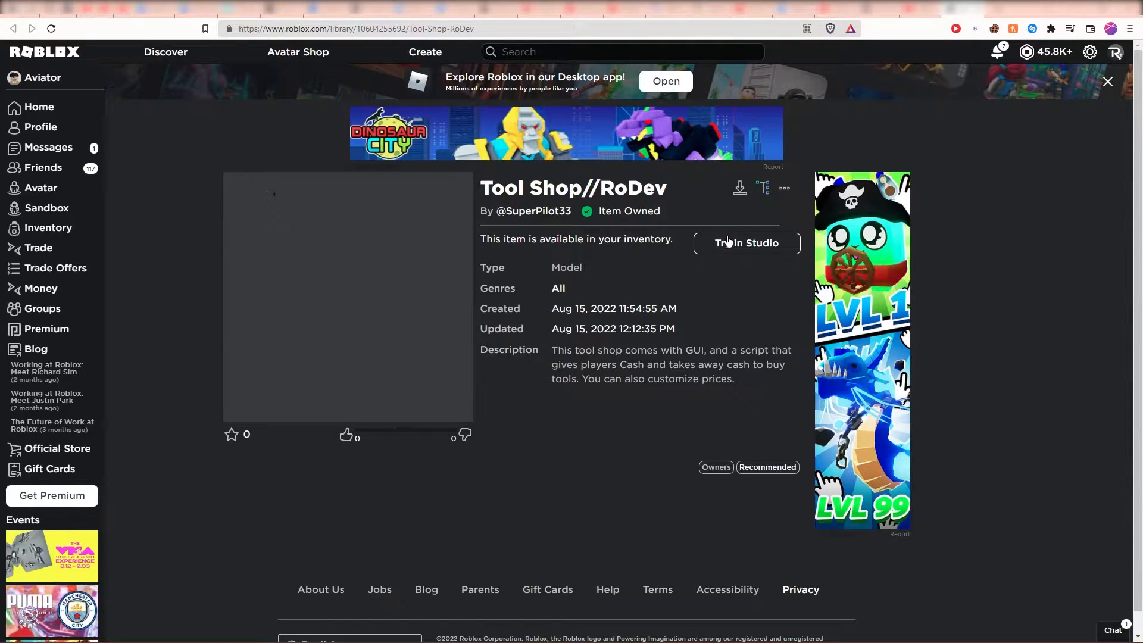
mouse_move(725, 248)
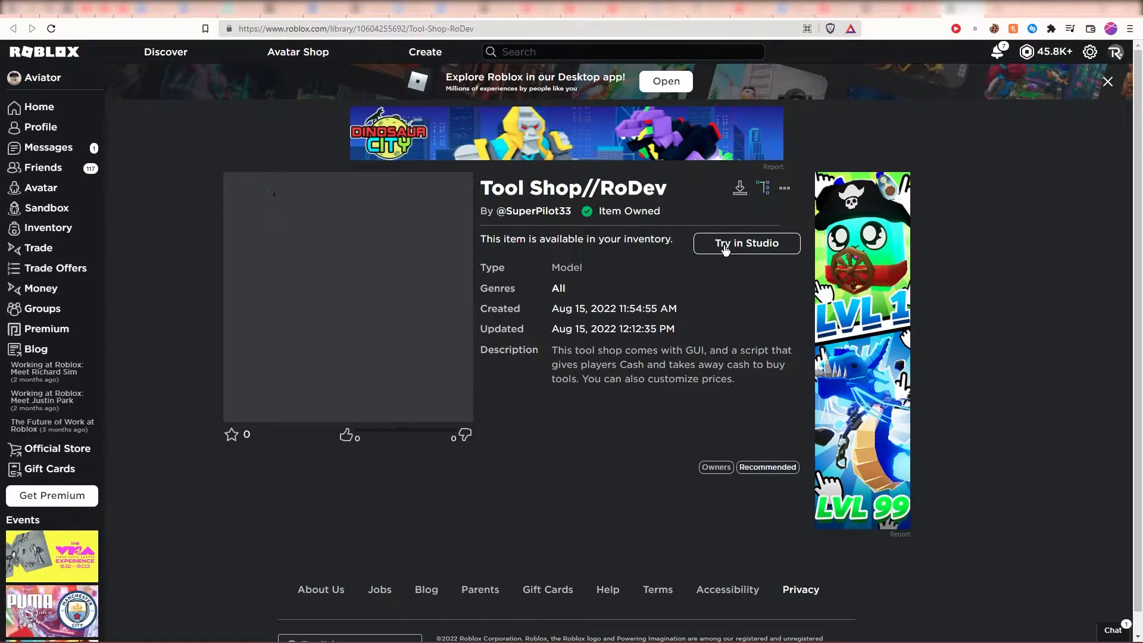
- Send the Tool Shop//RoDev model to Studio via 'Try in Studio'
left_click(746, 243)
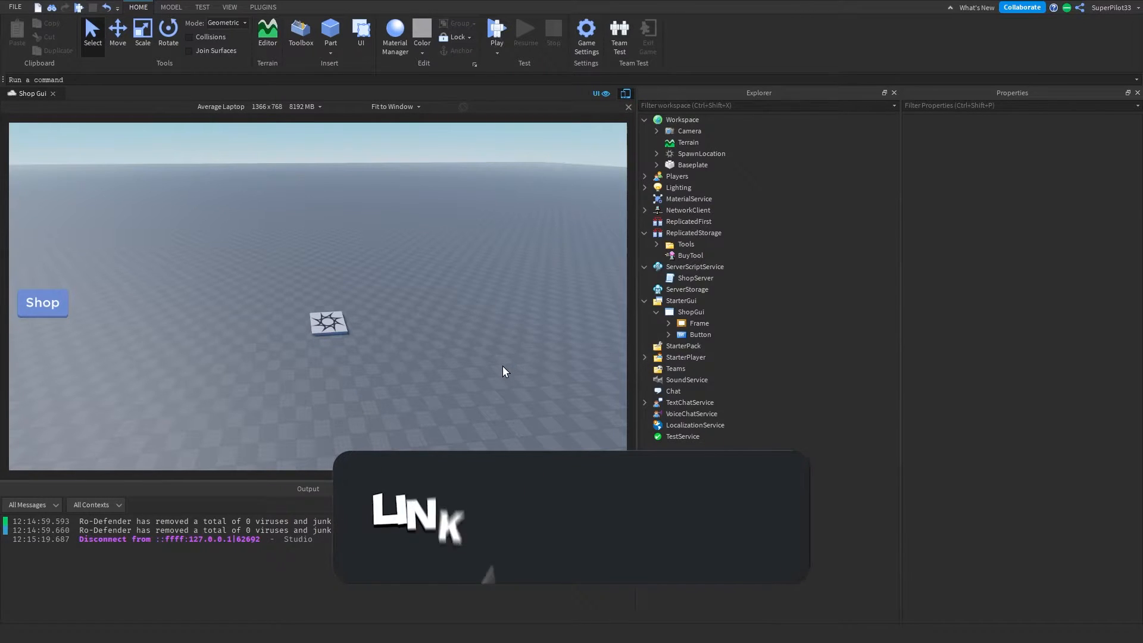
- Delete the old Tools, ShopServer and ShopGui, then bring up the saved models library
left_click(696, 277)
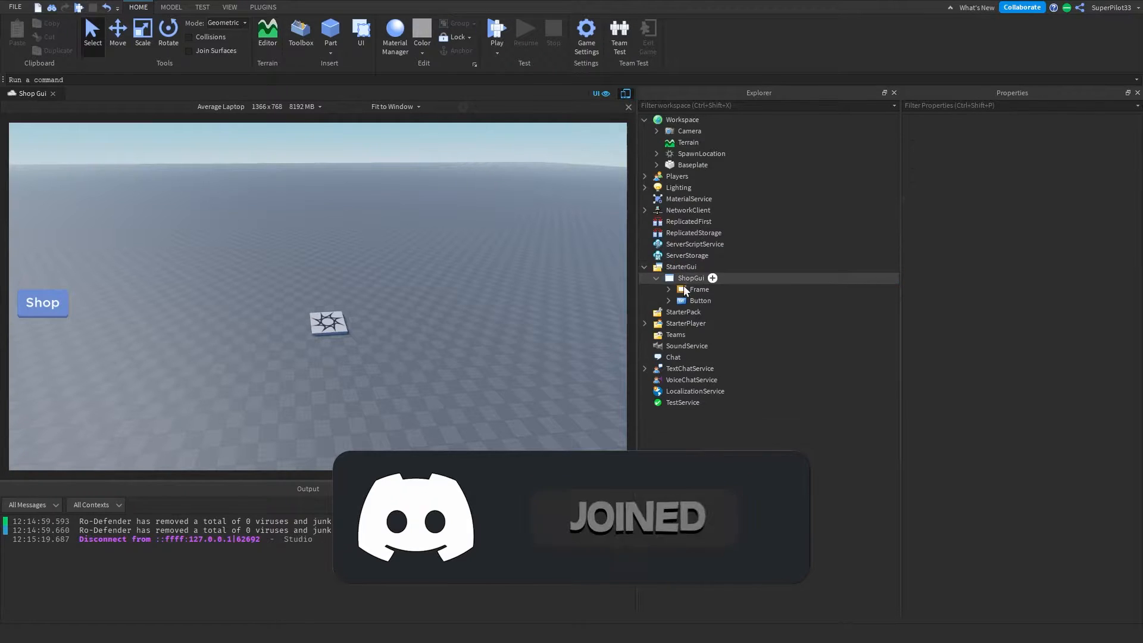
left_click(644, 265)
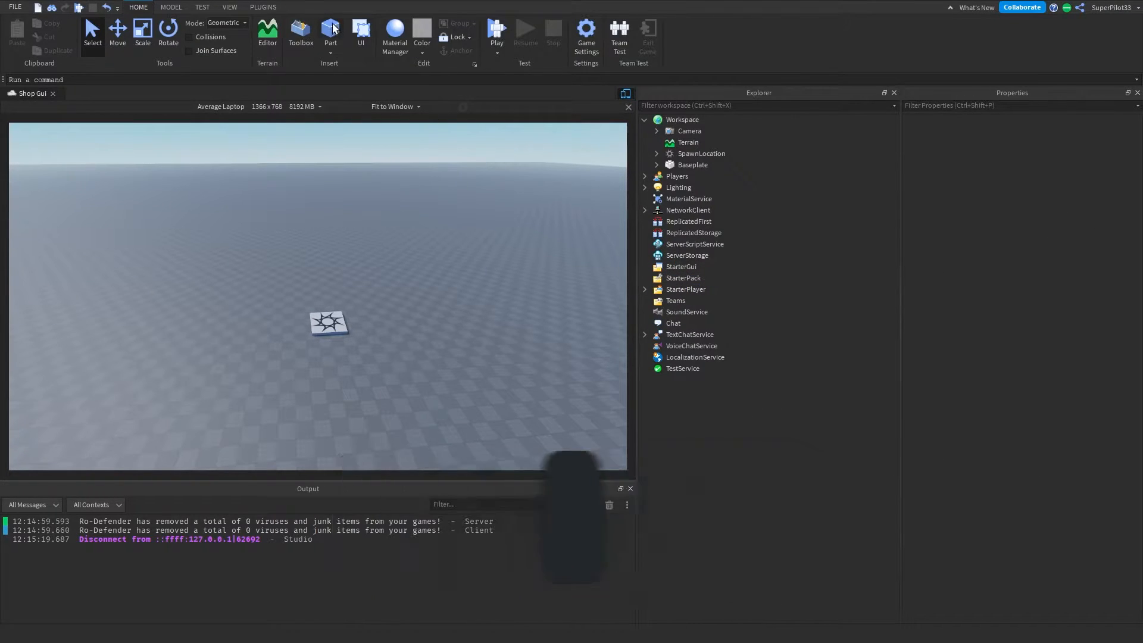
left_click(300, 32)
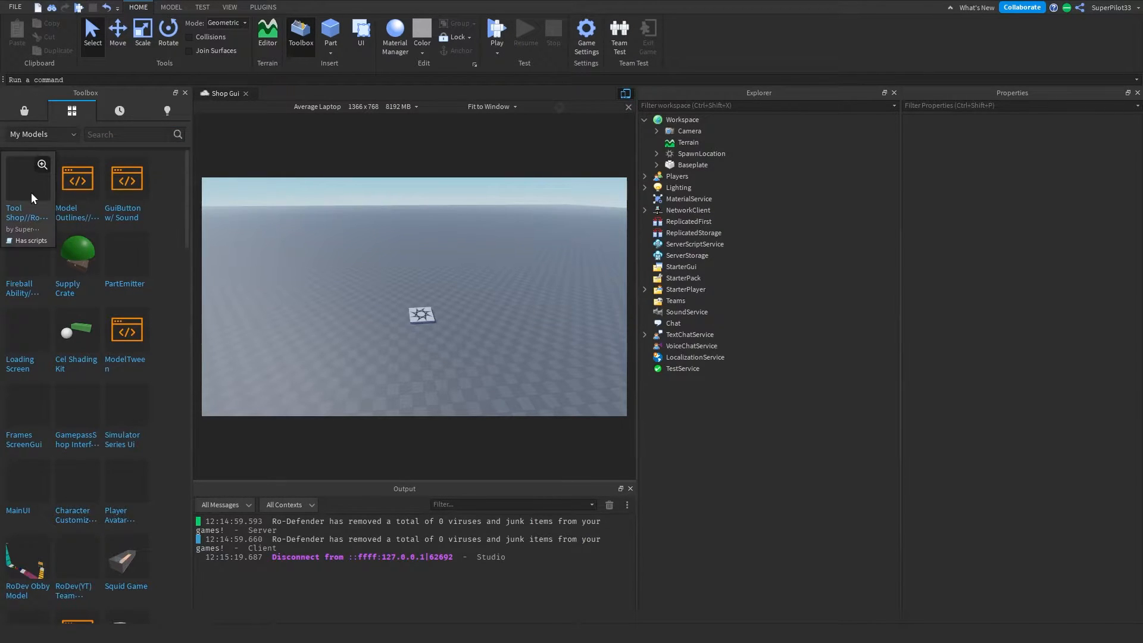
mouse_move(27, 203)
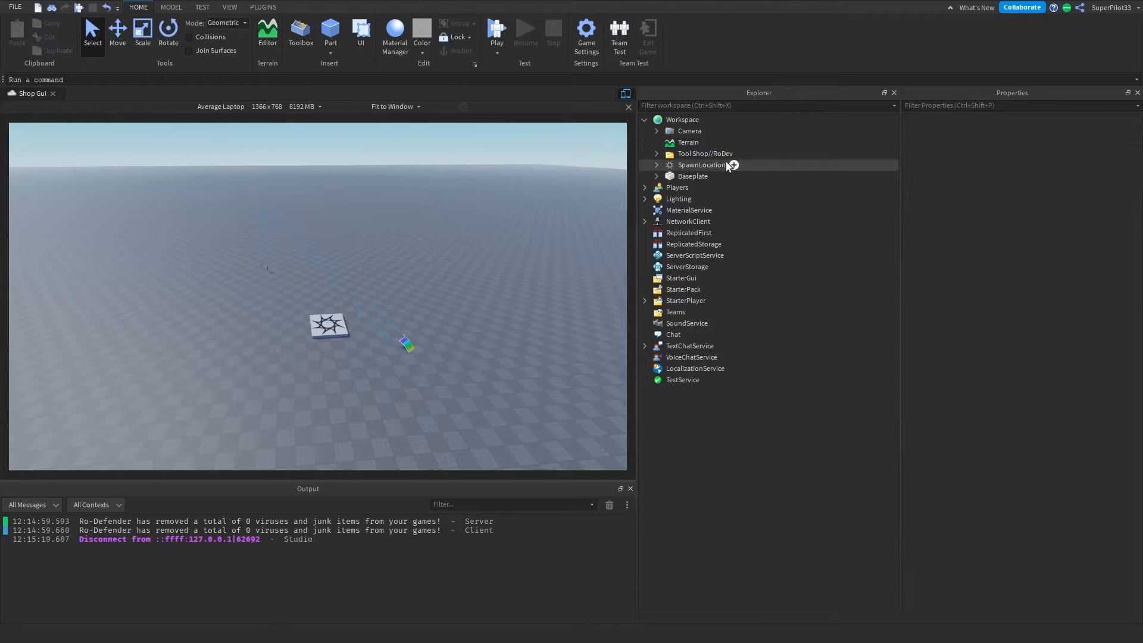
- Move the model's ReplicatedStorage and ServerScriptService parts into their services and ungroup them
left_click(705, 154)
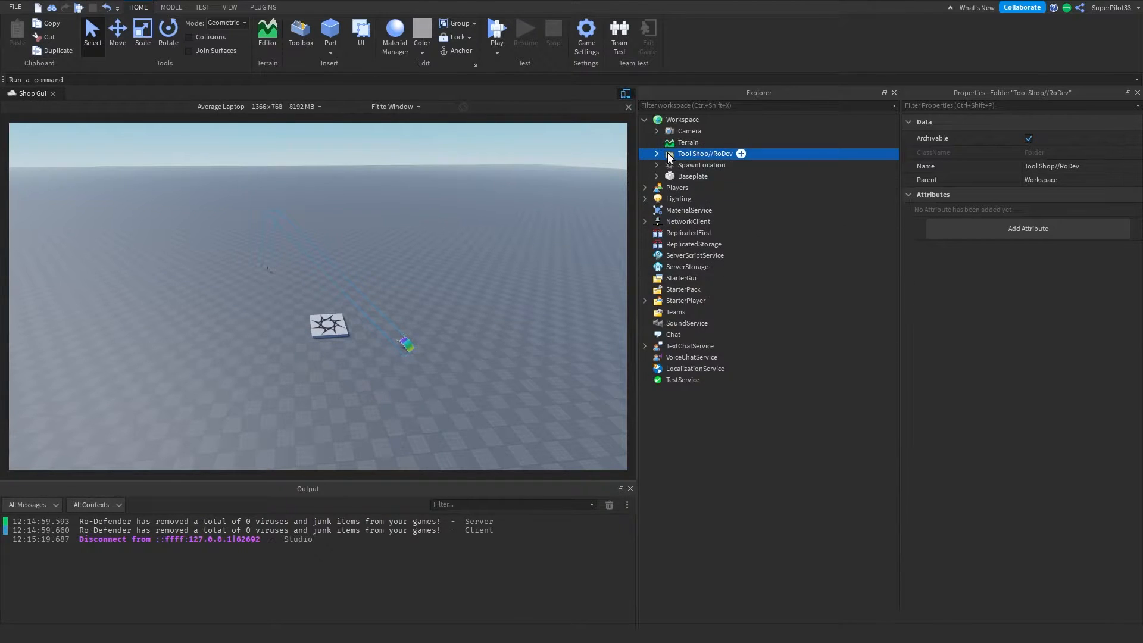
left_click(656, 154)
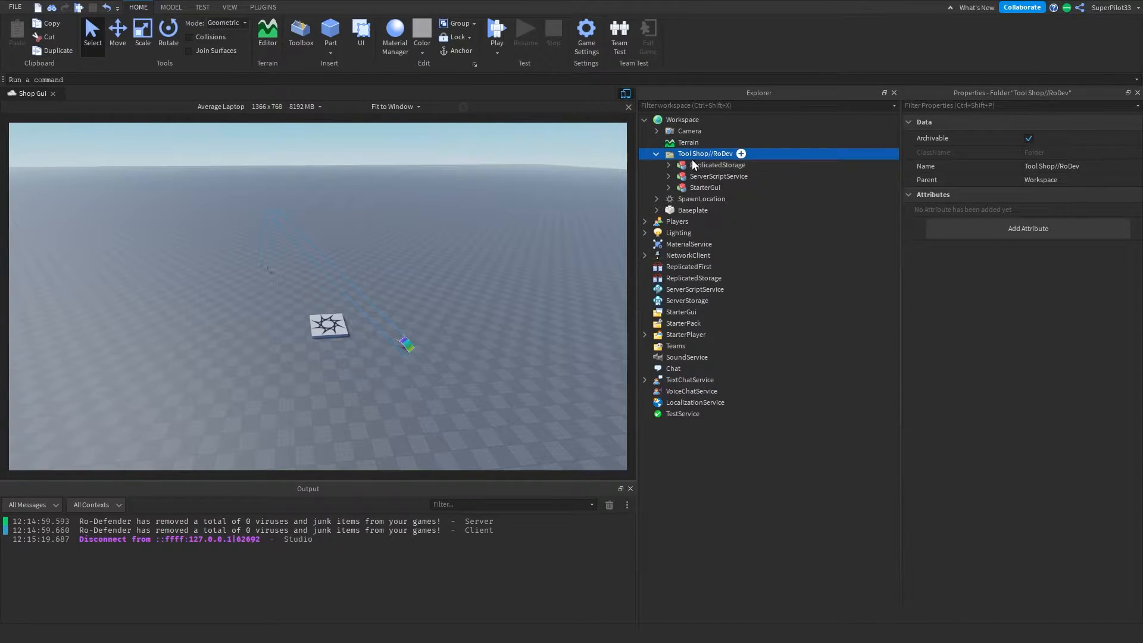
left_click(715, 165)
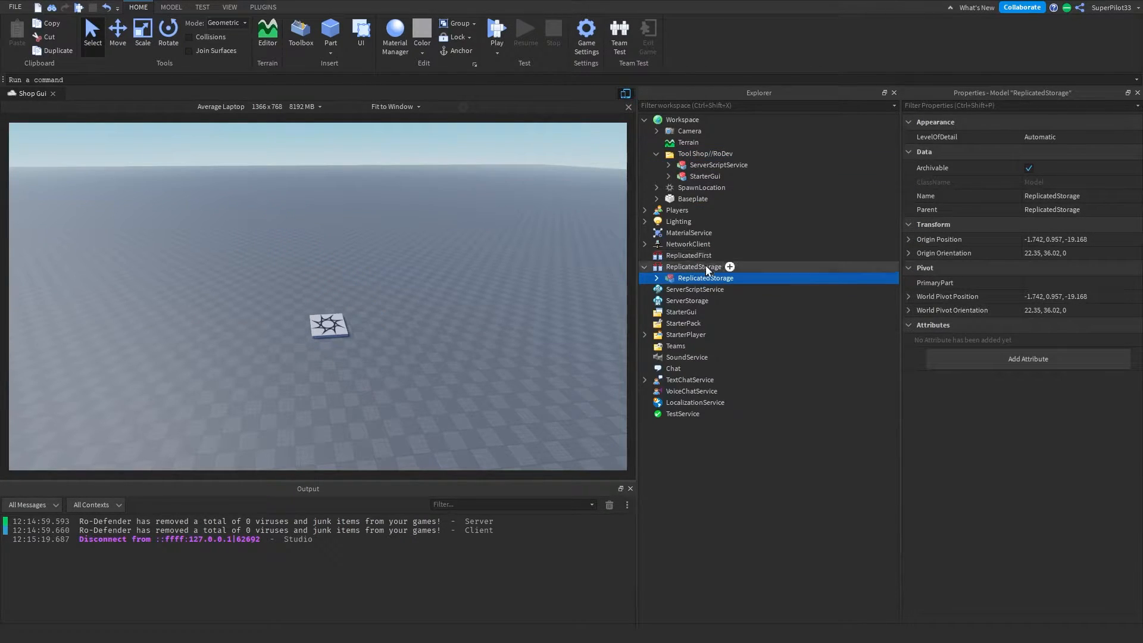
right_click(705, 277)
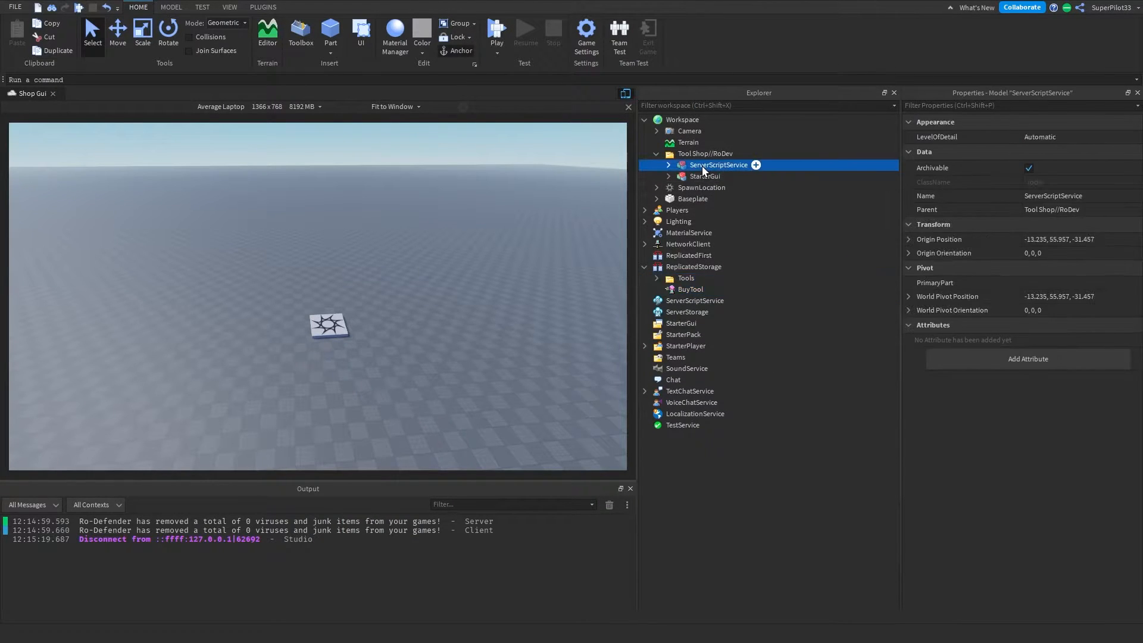
right_click(718, 165)
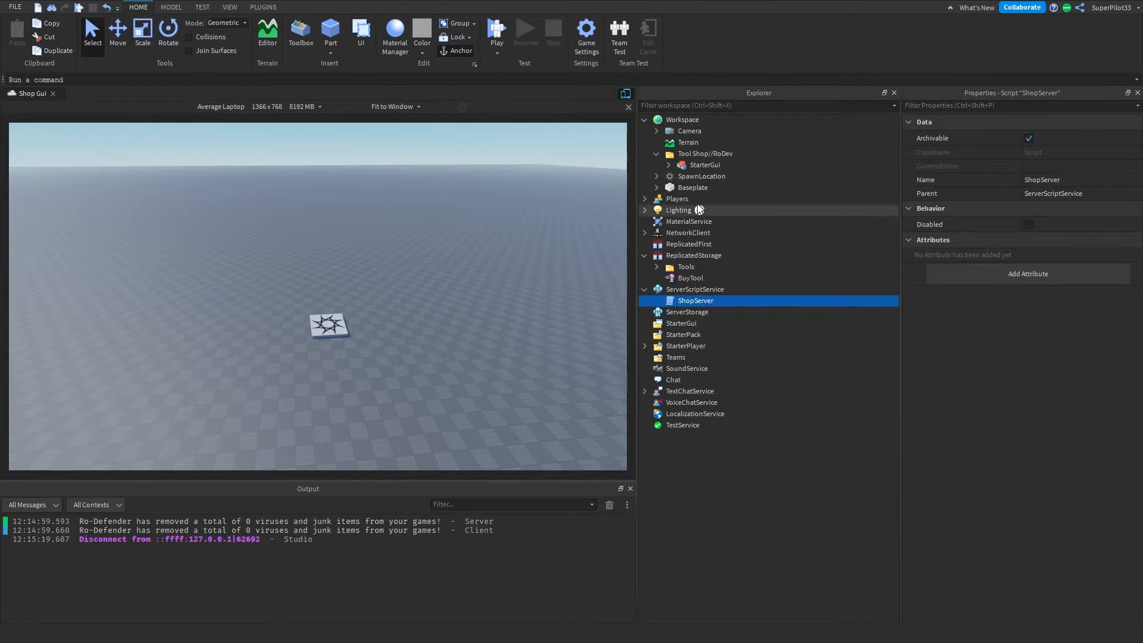
- Ungroup the StarterGui model into ShopGui and hide its shop window in the edit view
left_click(692, 323)
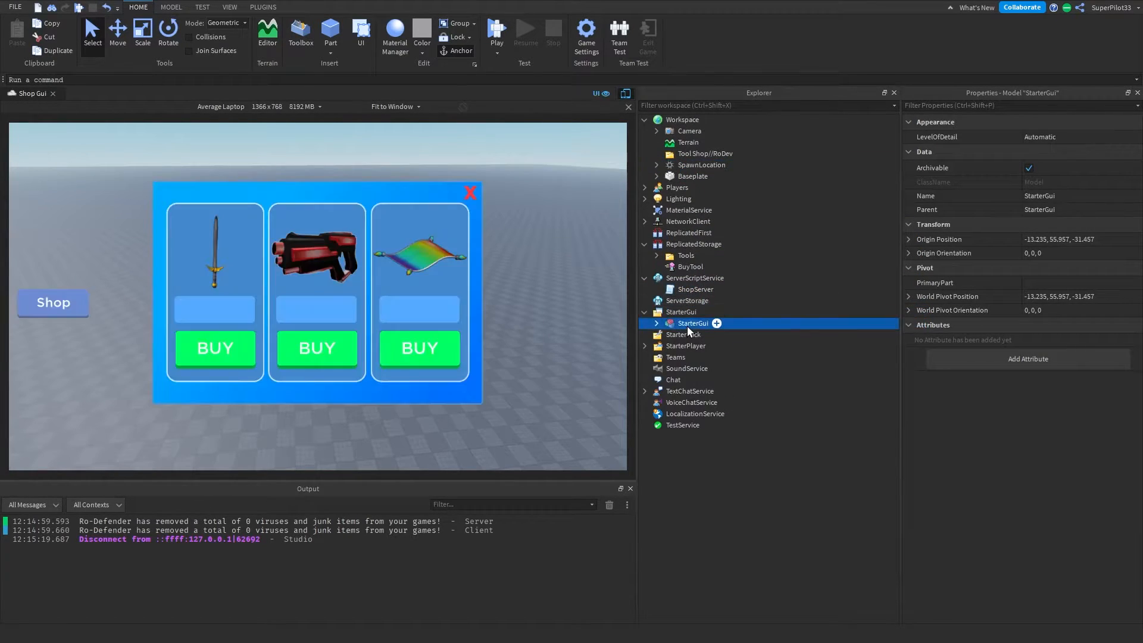
right_click(691, 323)
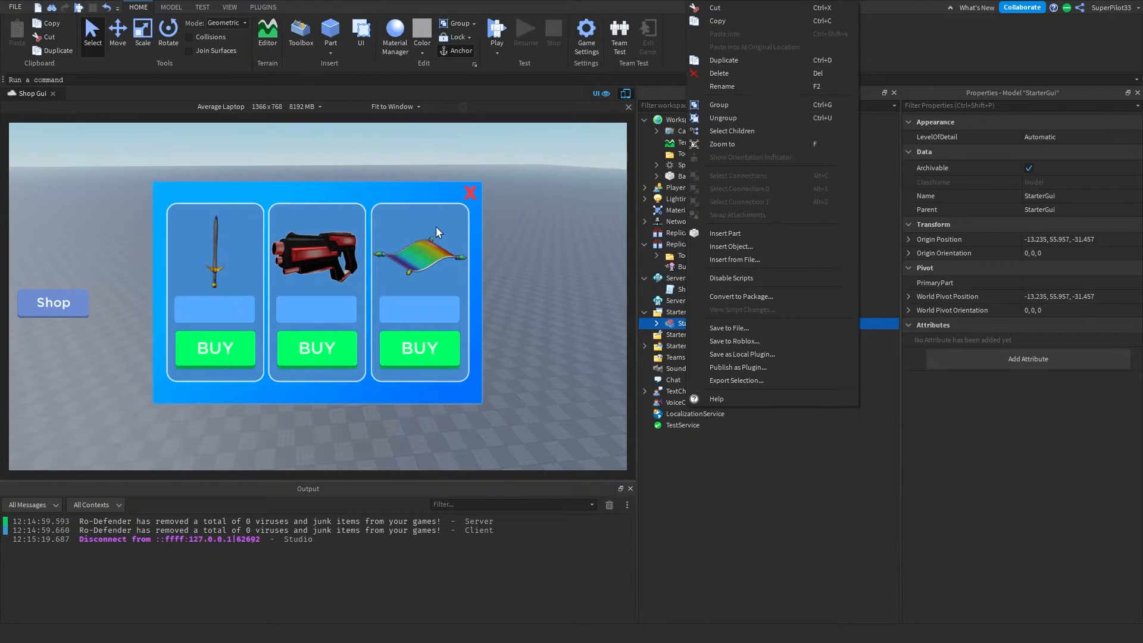
mouse_move(723, 118)
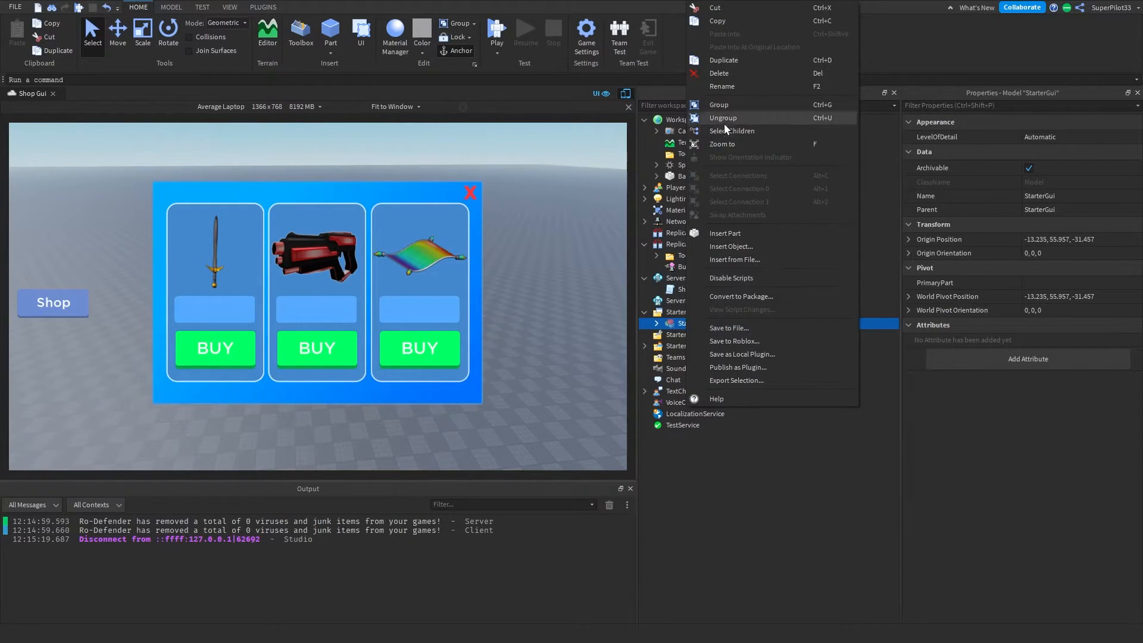
left_click(536, 289)
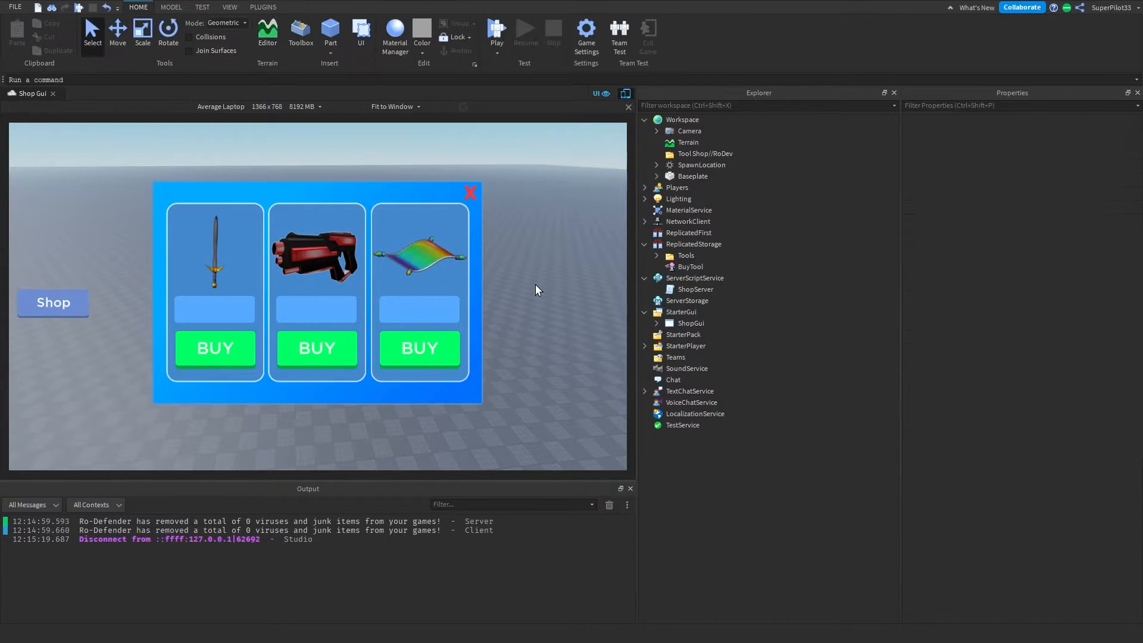
left_click(655, 323)
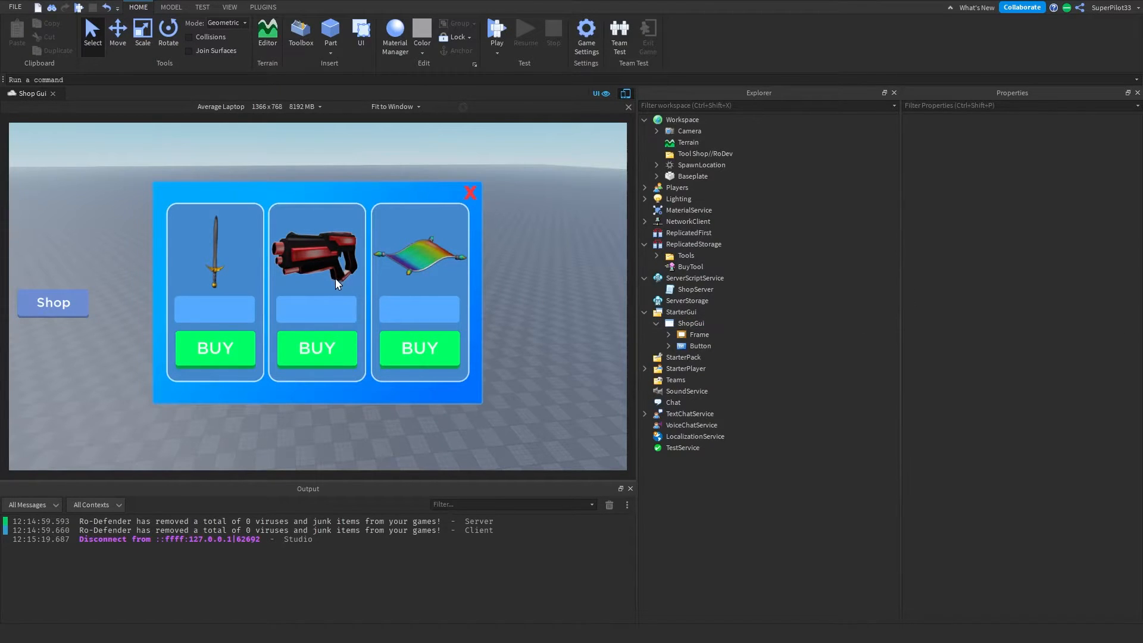
left_click(698, 333)
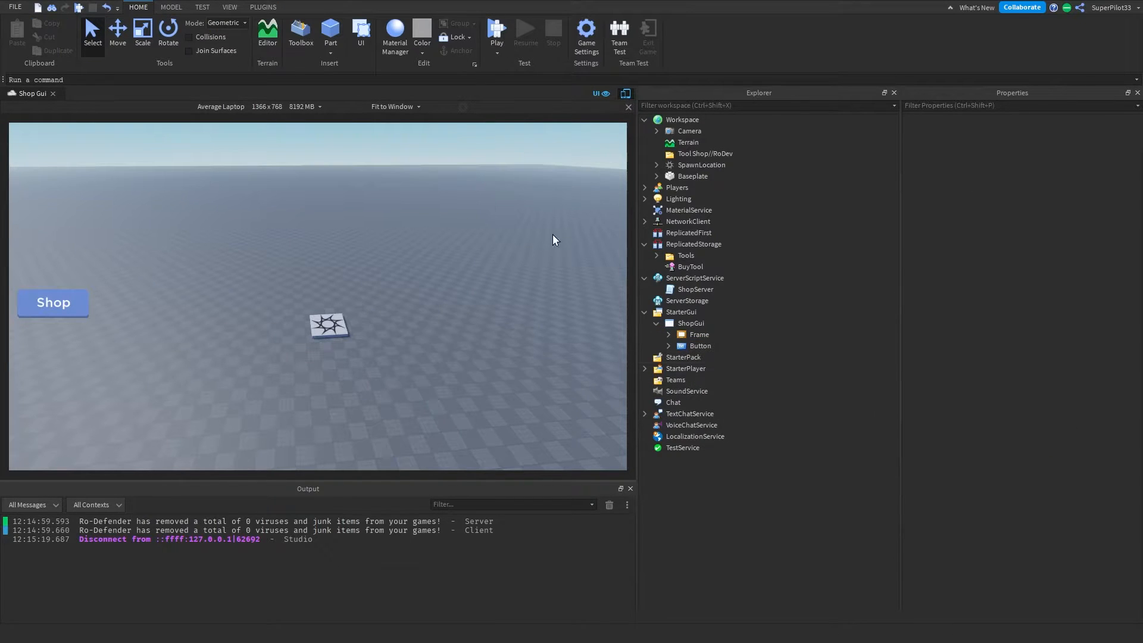
- Start a playtest and bring up the shop window
left_click(496, 32)
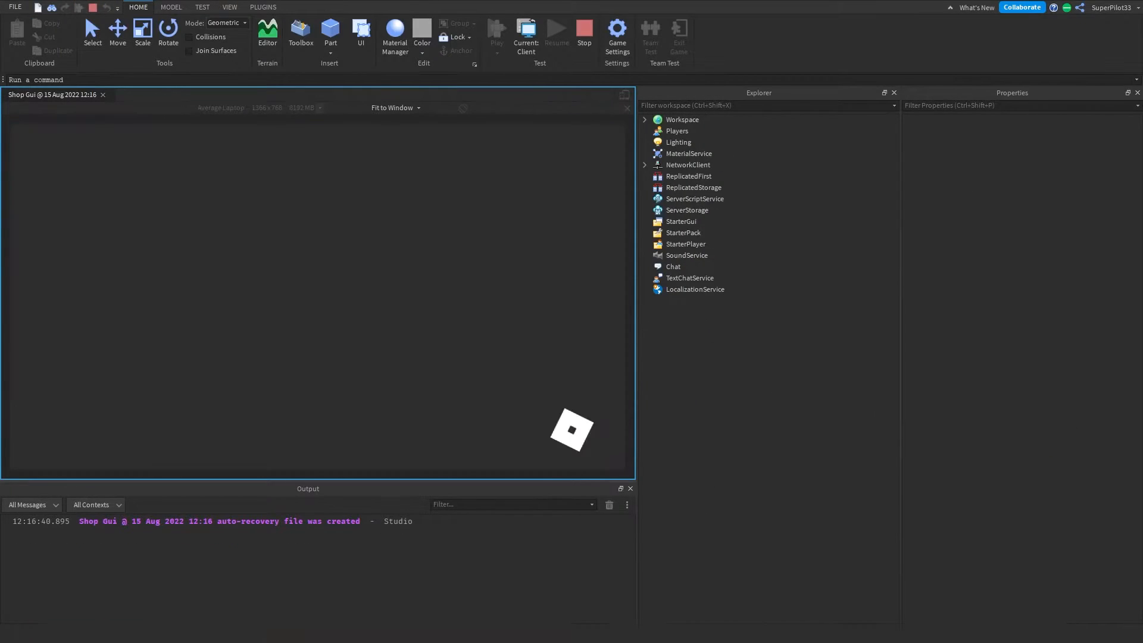
left_click(497, 29)
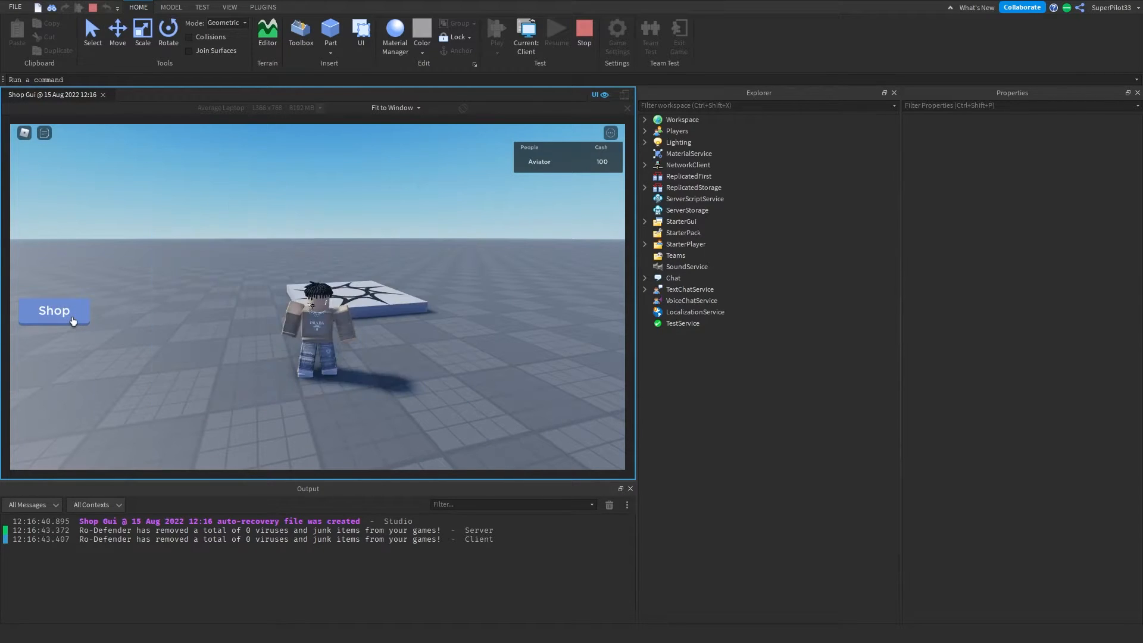
left_click(53, 311)
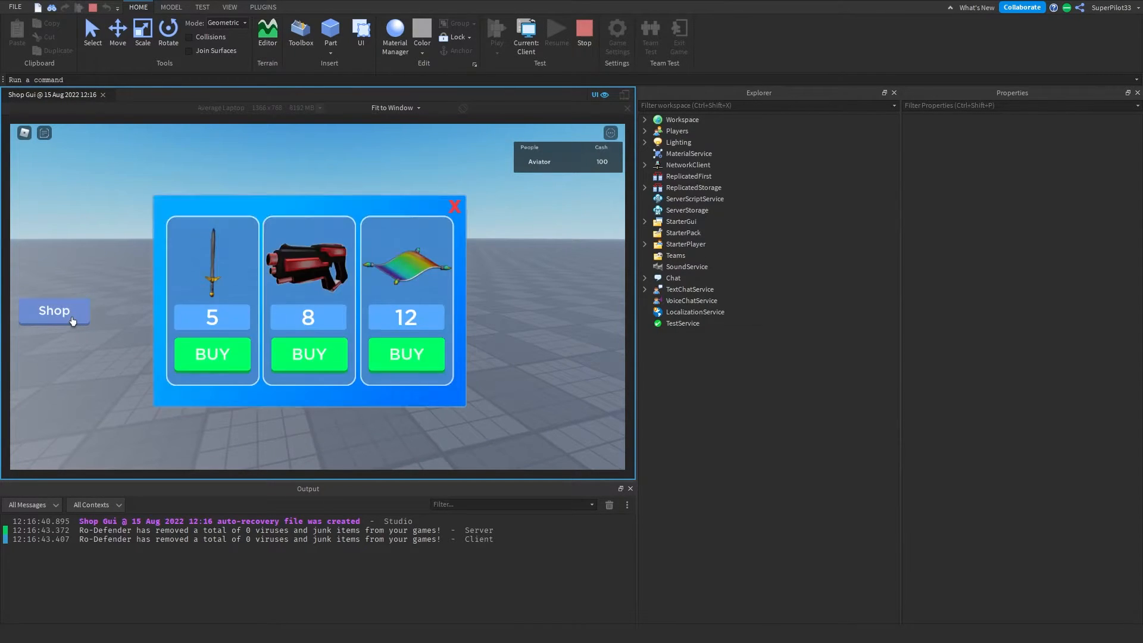
mouse_move(102, 300)
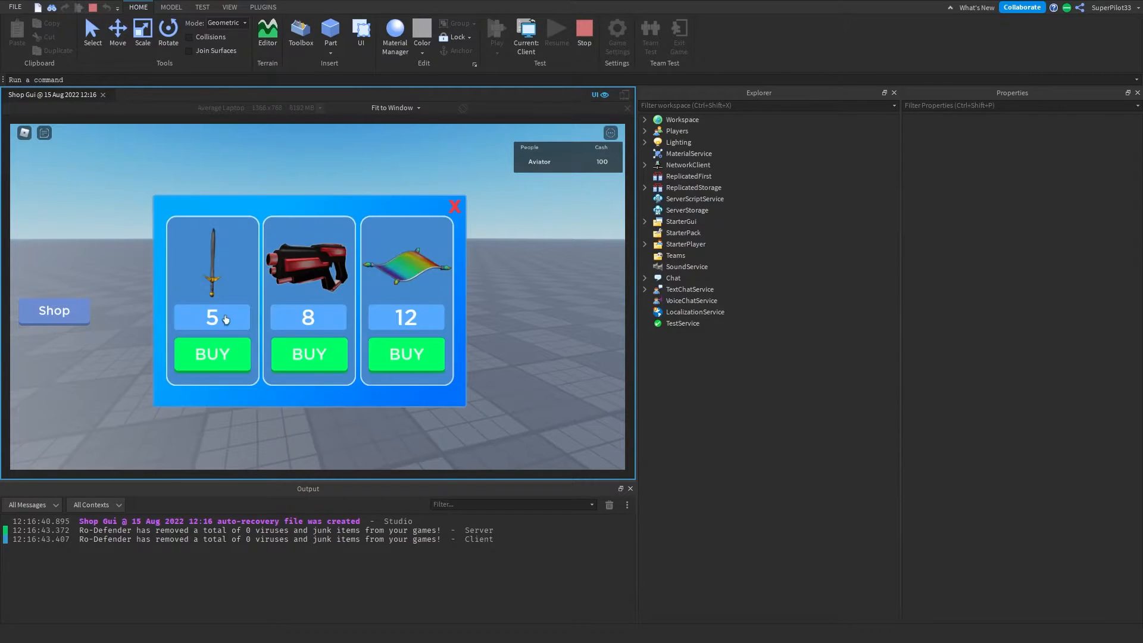
mouse_move(603, 190)
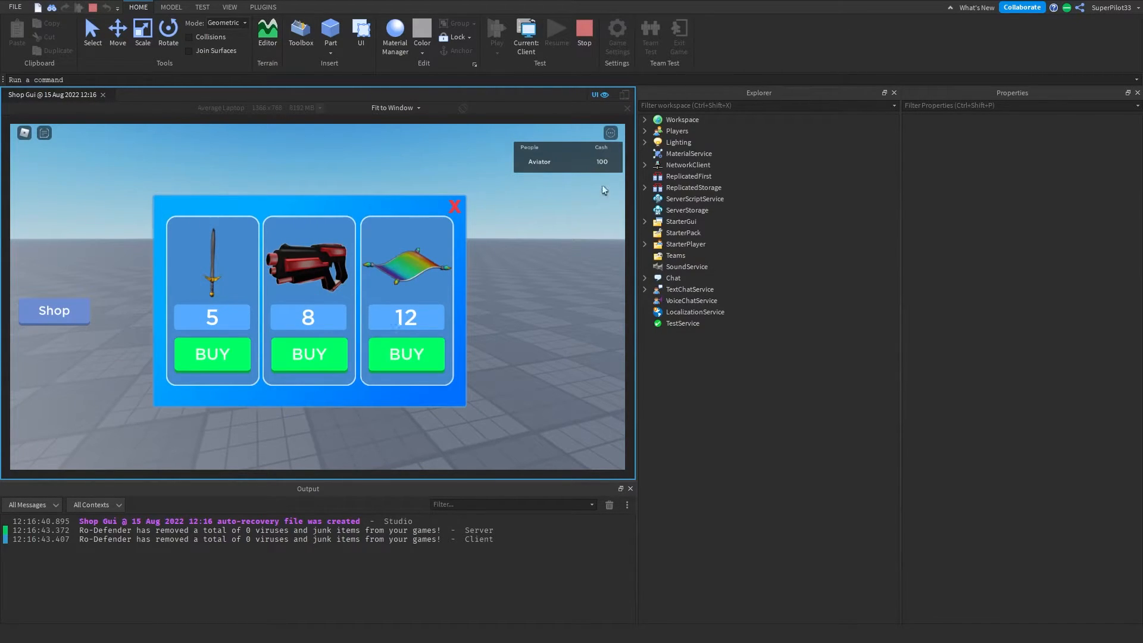
- Buy the Magic Carpet repeatedly until only 4 cash remains and 'Not enough money!' appears
left_click(404, 355)
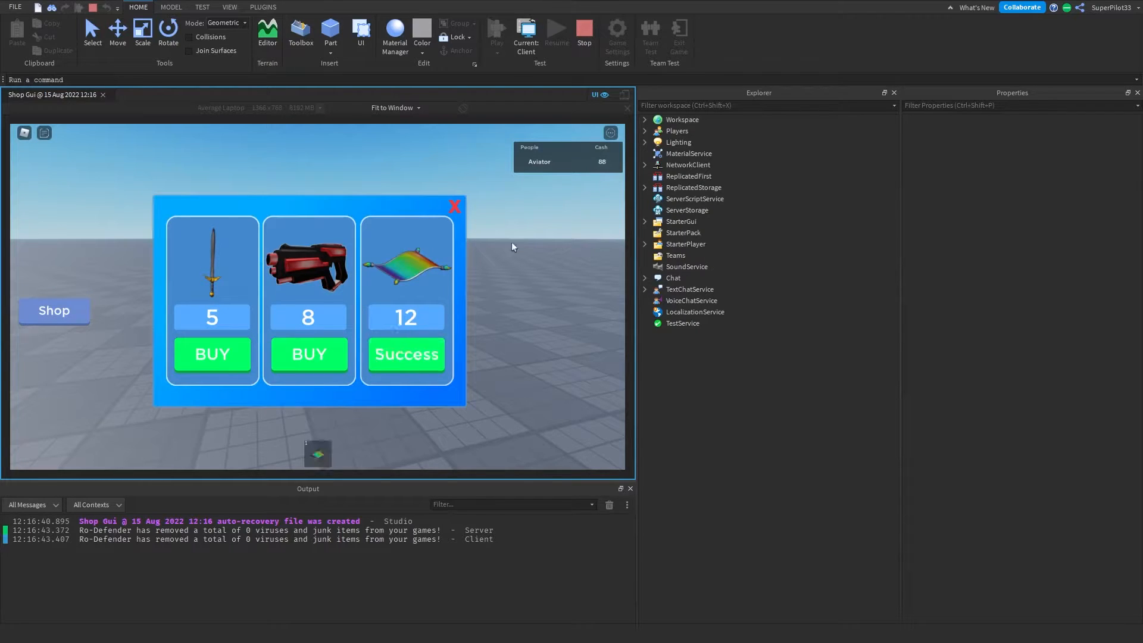
left_click(406, 354)
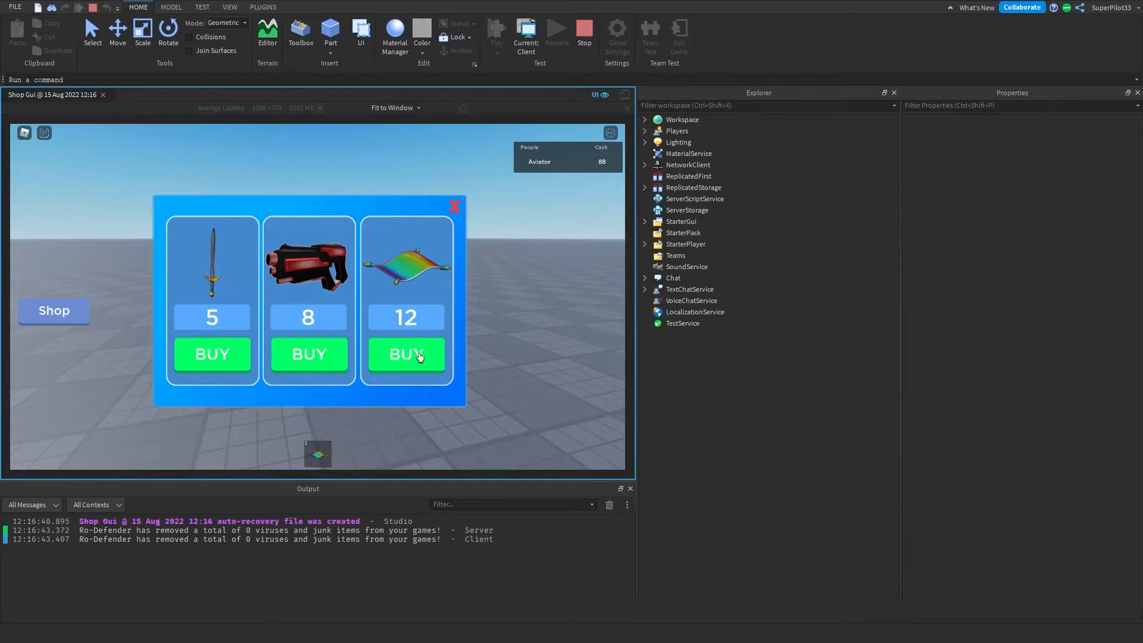
left_click(406, 355)
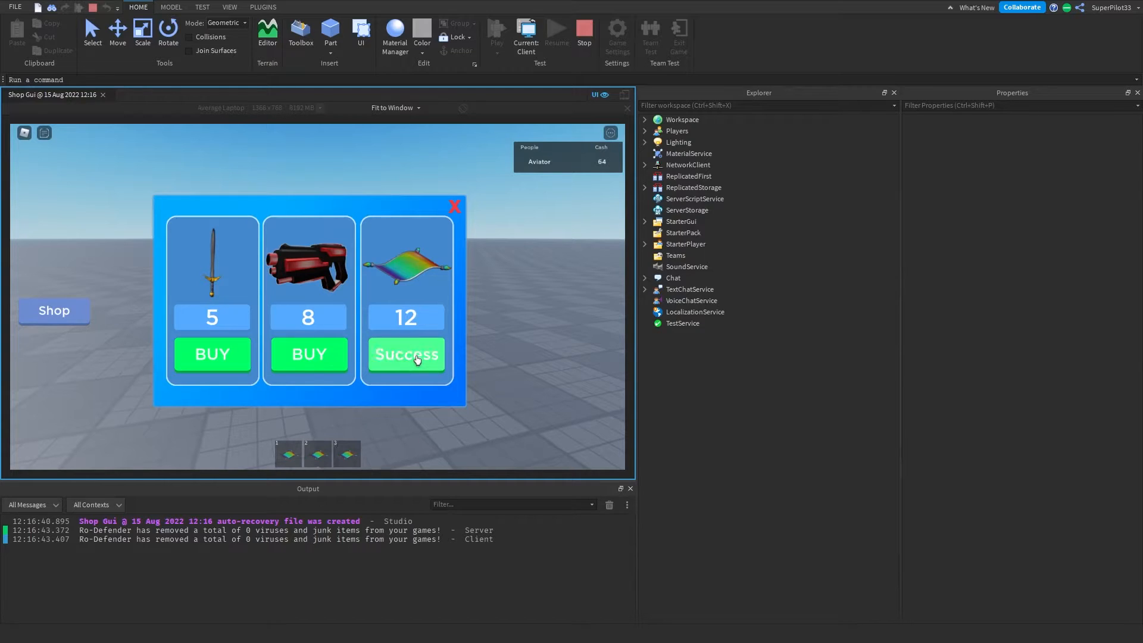
left_click(405, 355)
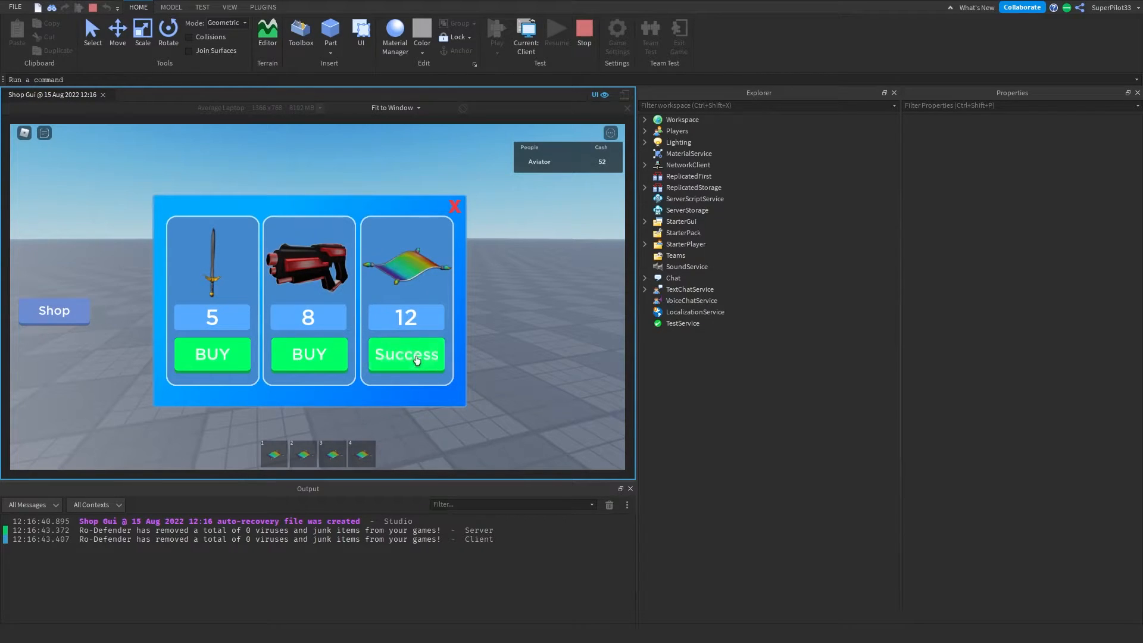
left_click(405, 355)
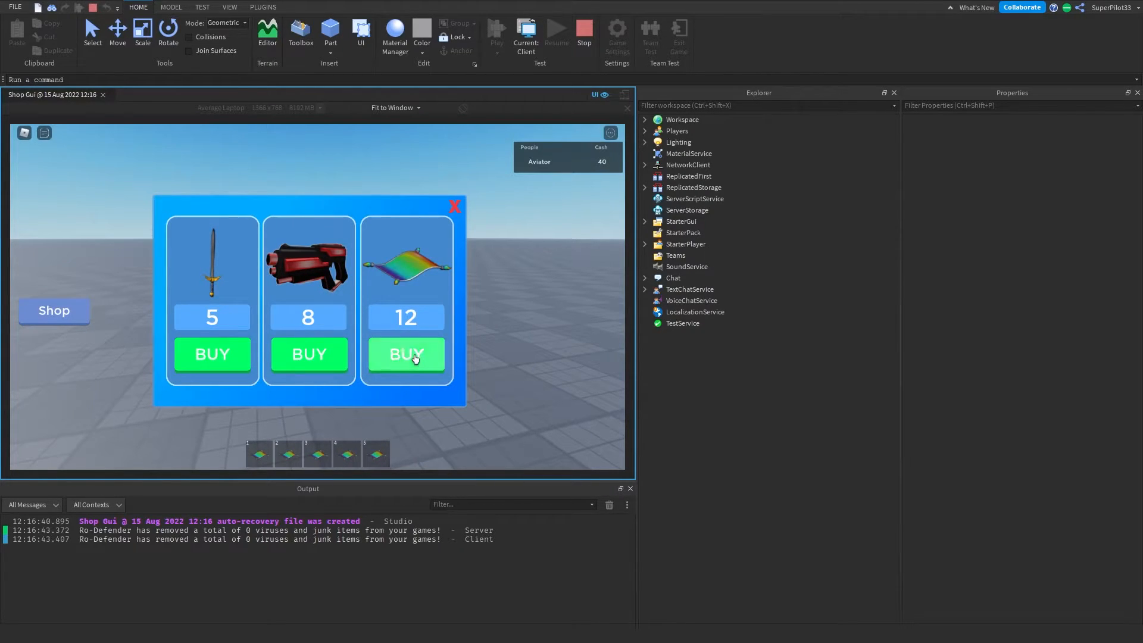
left_click(406, 355)
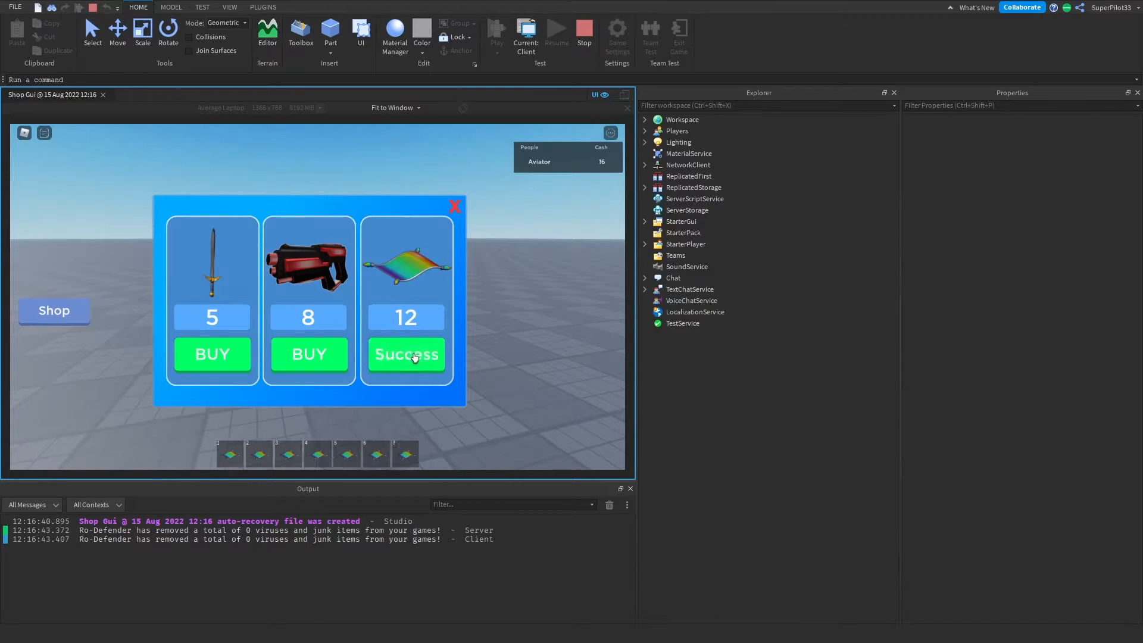
left_click(405, 355)
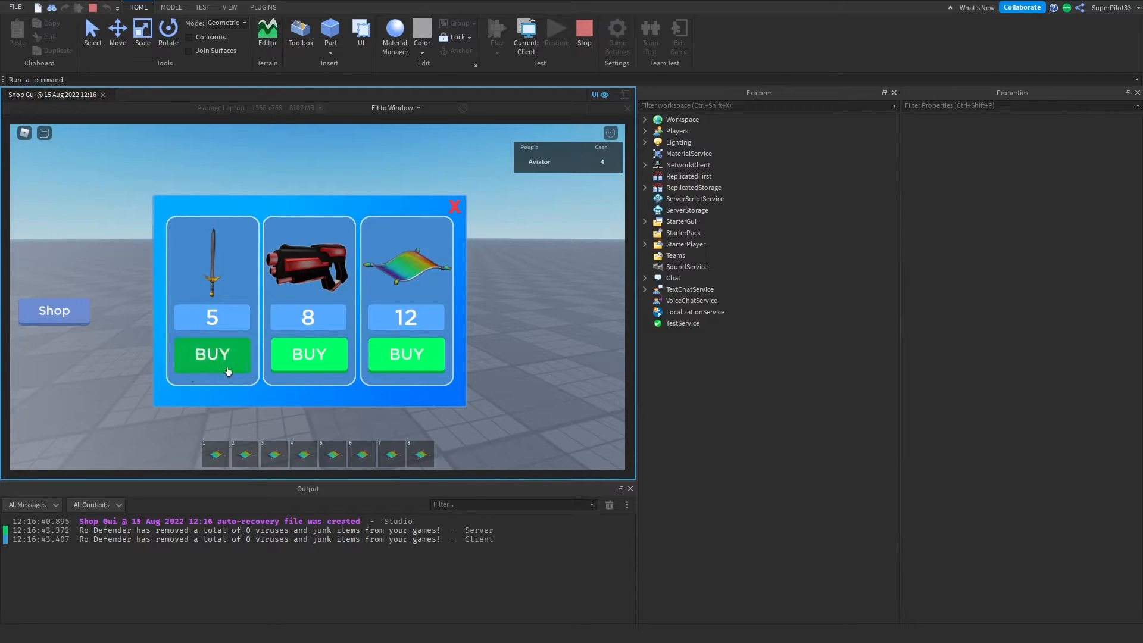
left_click(405, 355)
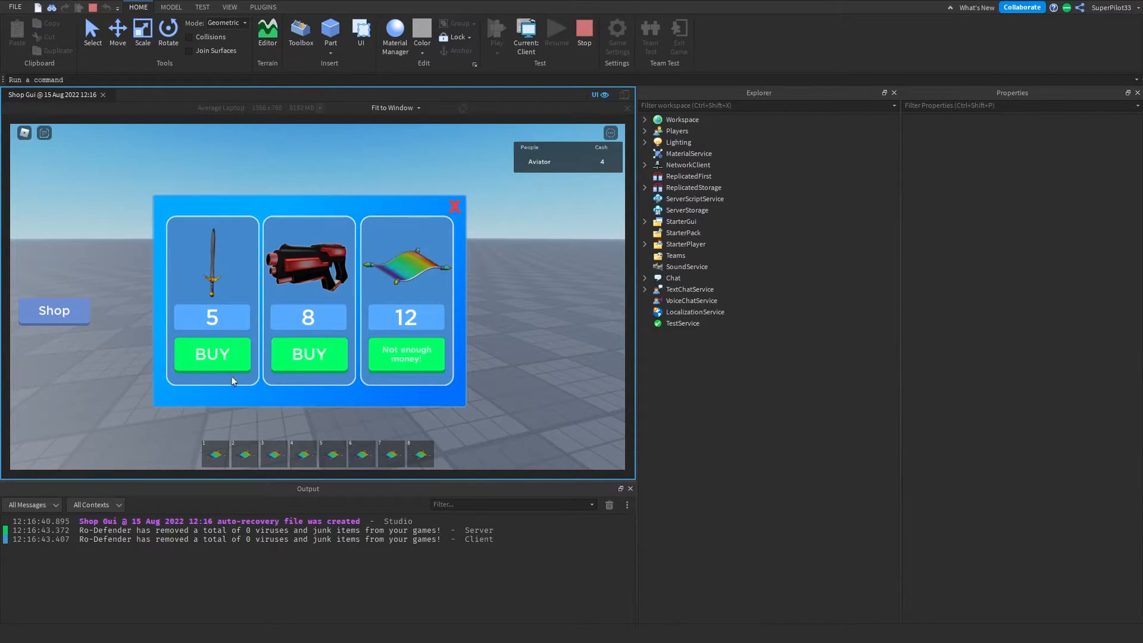
- Close the shop panel and stop the playtest
left_click(453, 206)
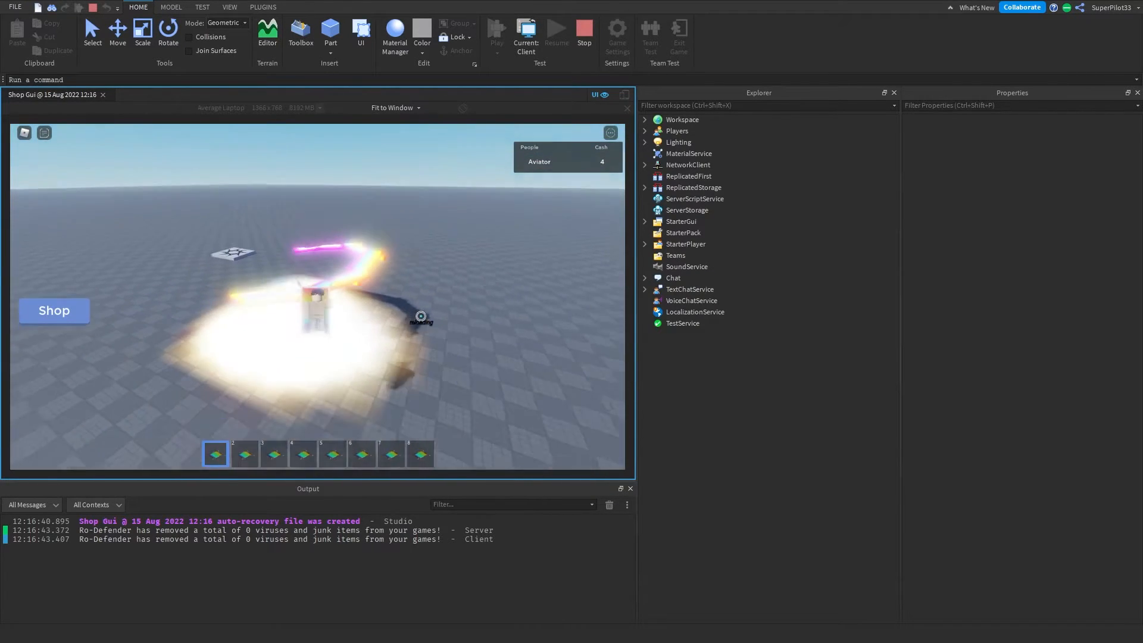
left_click(583, 37)
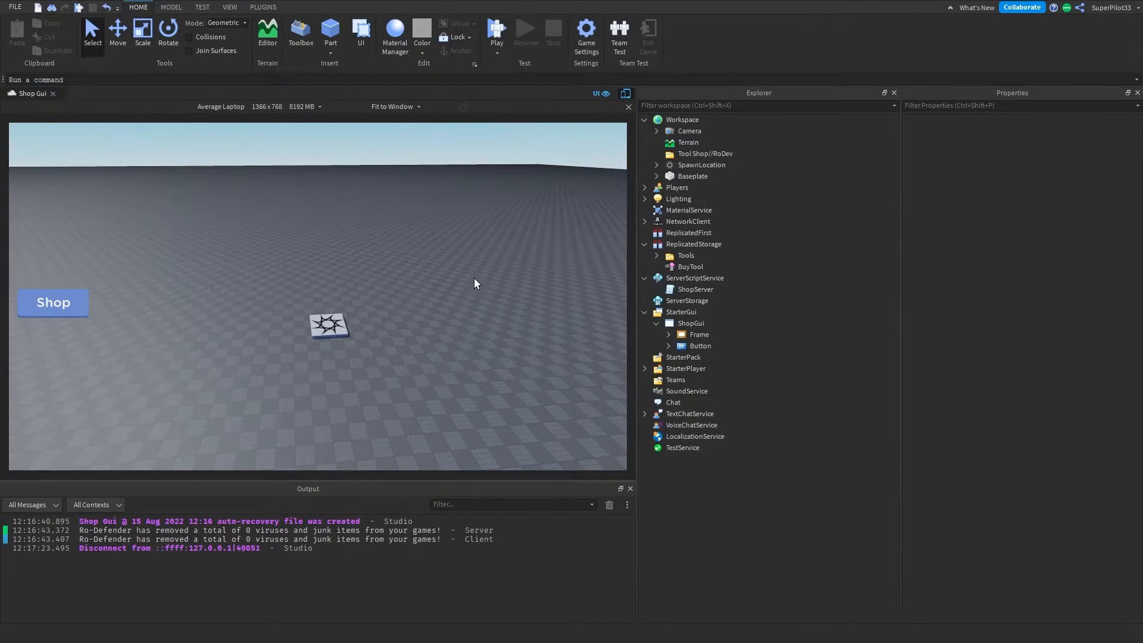
- Insert an IntValue into the ClassicSword tool under ReplicatedStorage > Tools
left_click(686, 255)
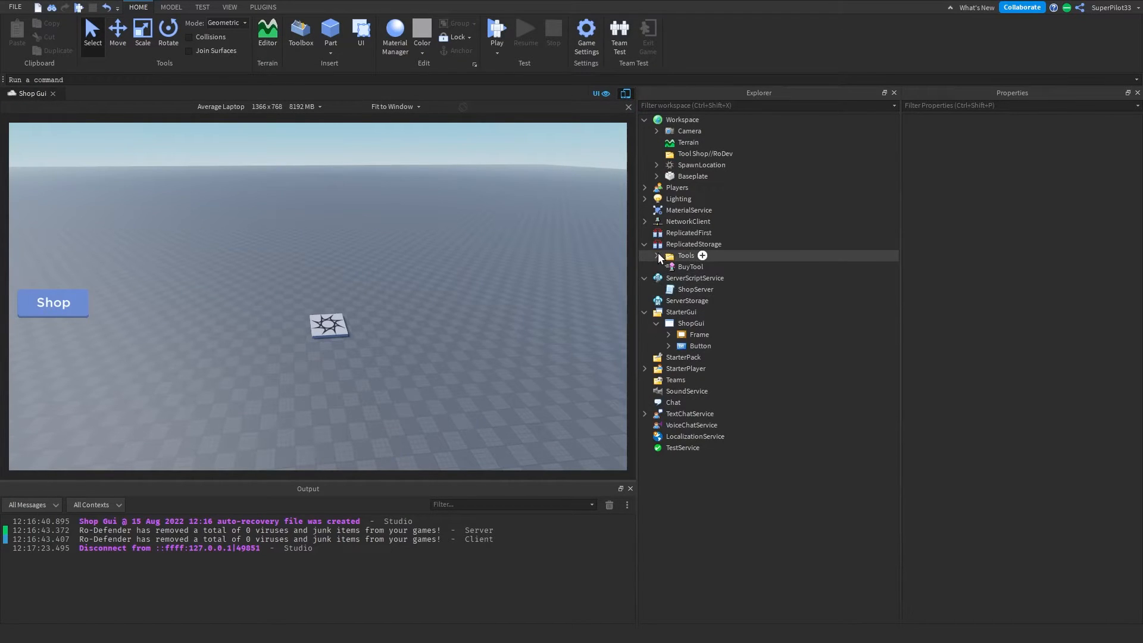
left_click(656, 255)
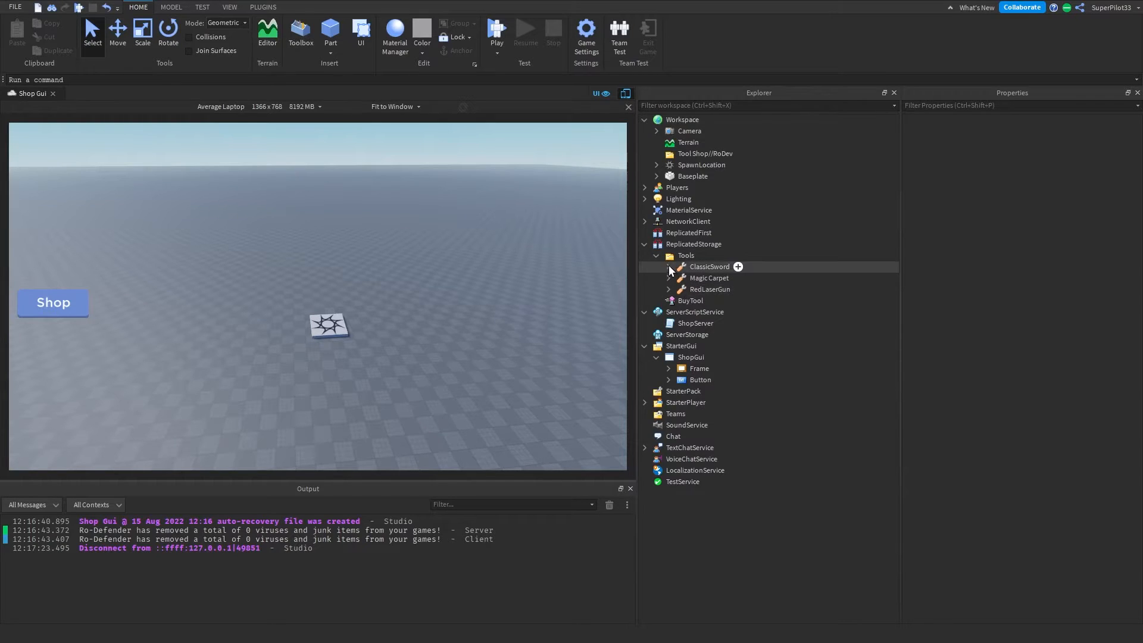
left_click(708, 266)
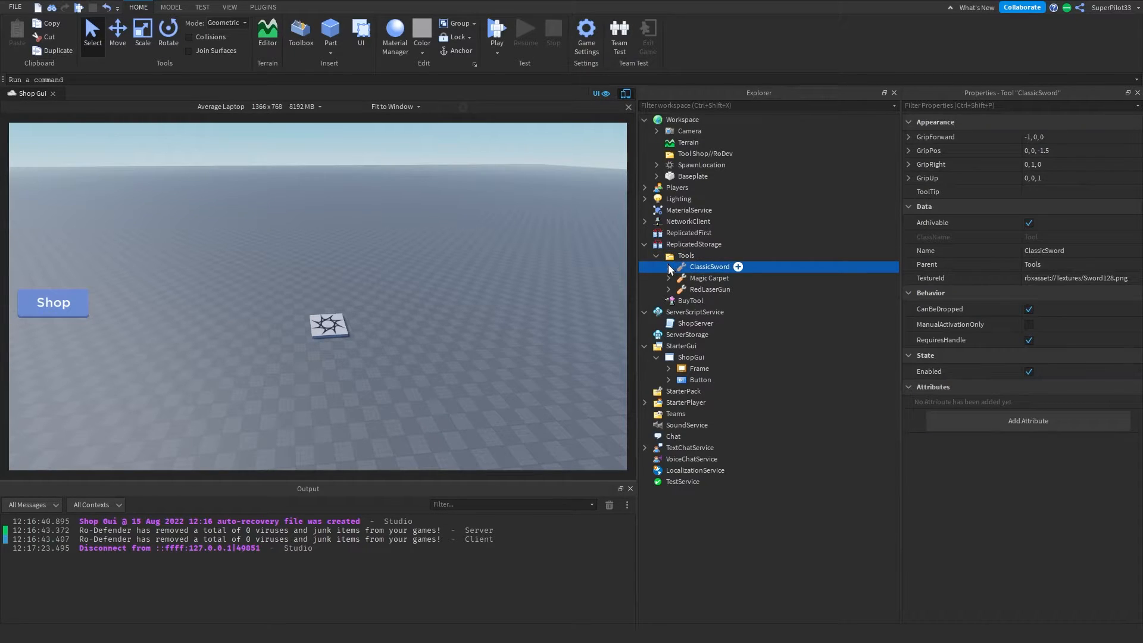
left_click(737, 266)
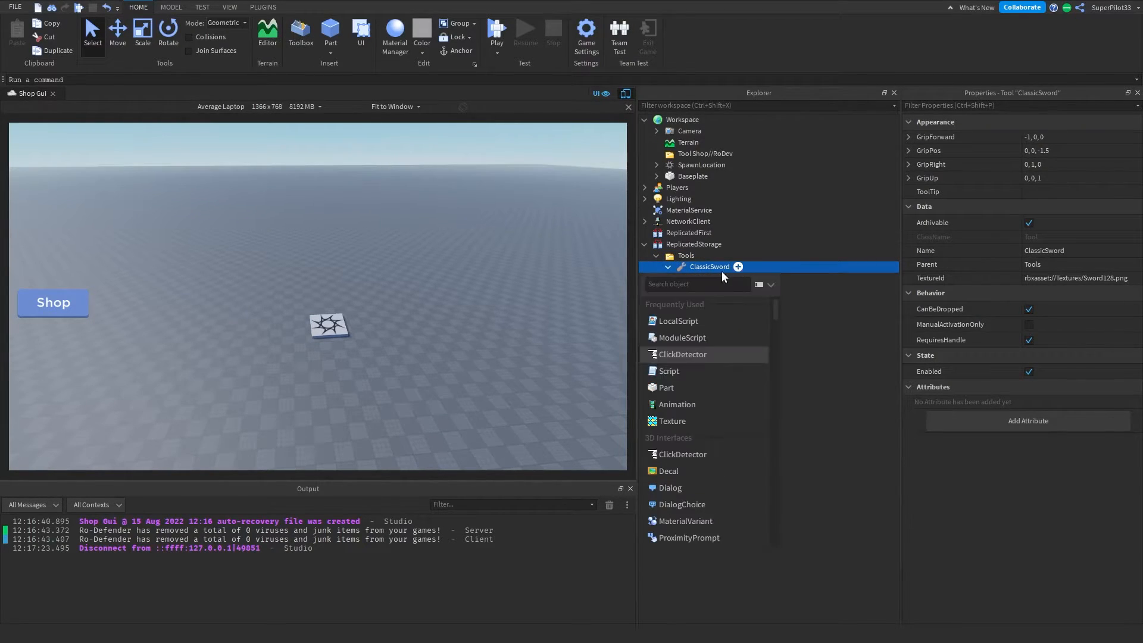
type("Int")
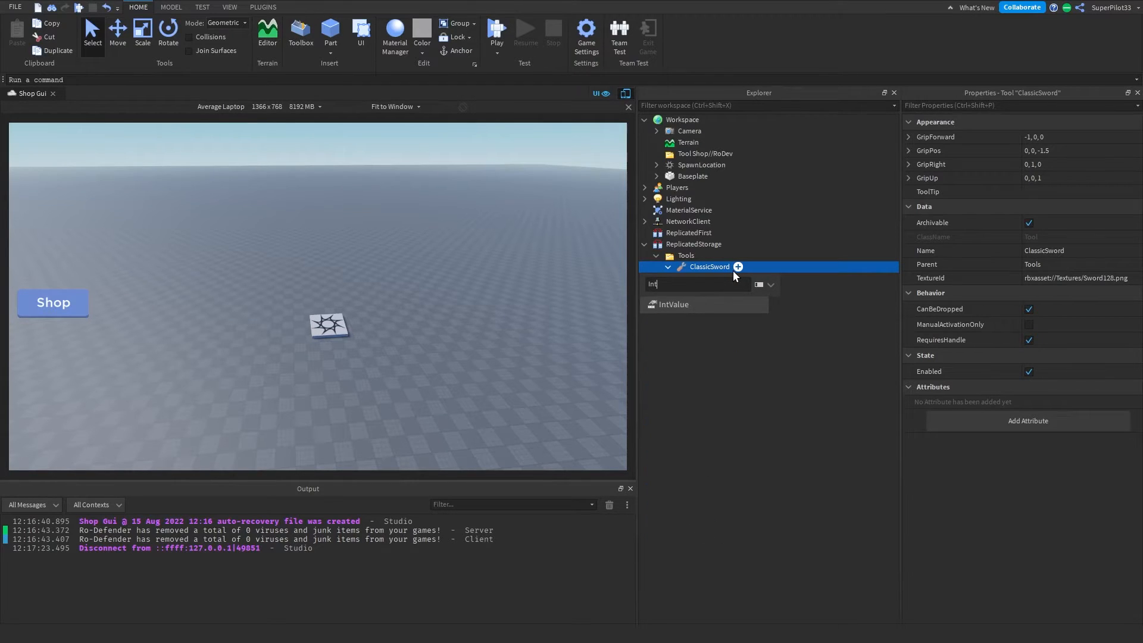
left_click(672, 303)
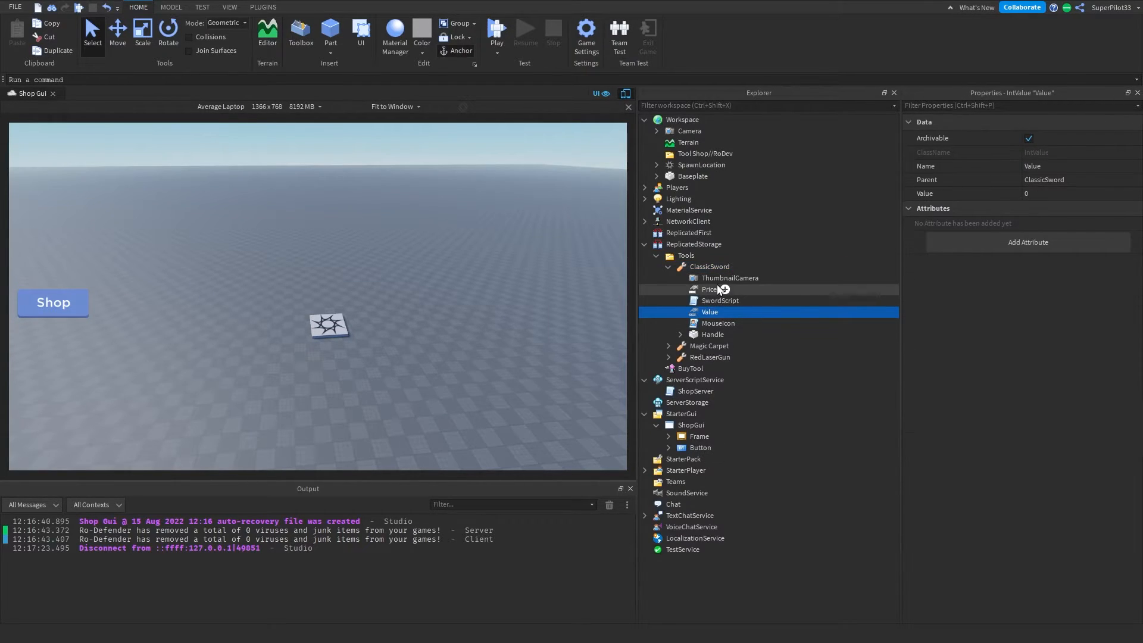
- Set the sword's Price value to 7
left_click(707, 288)
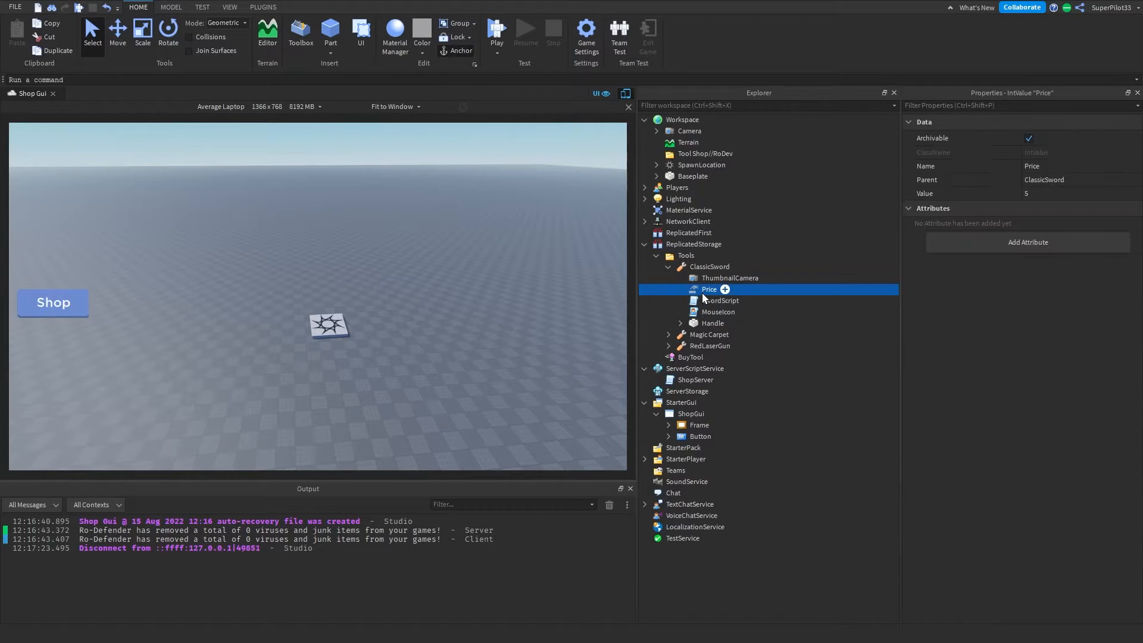
mouse_move(722, 321)
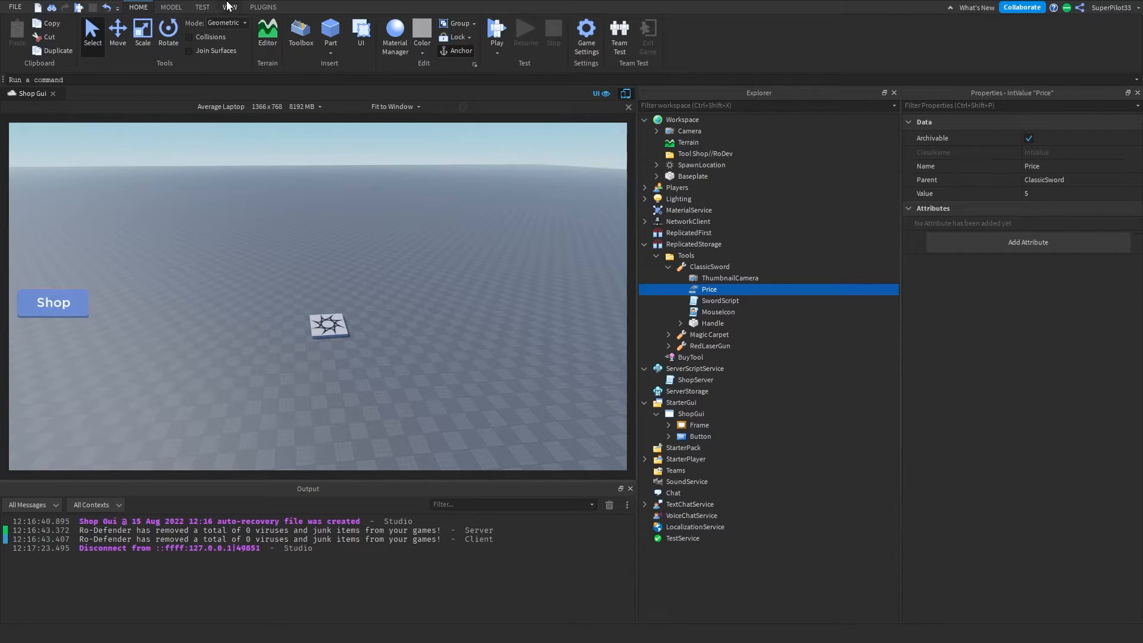
left_click(229, 7)
type("7")
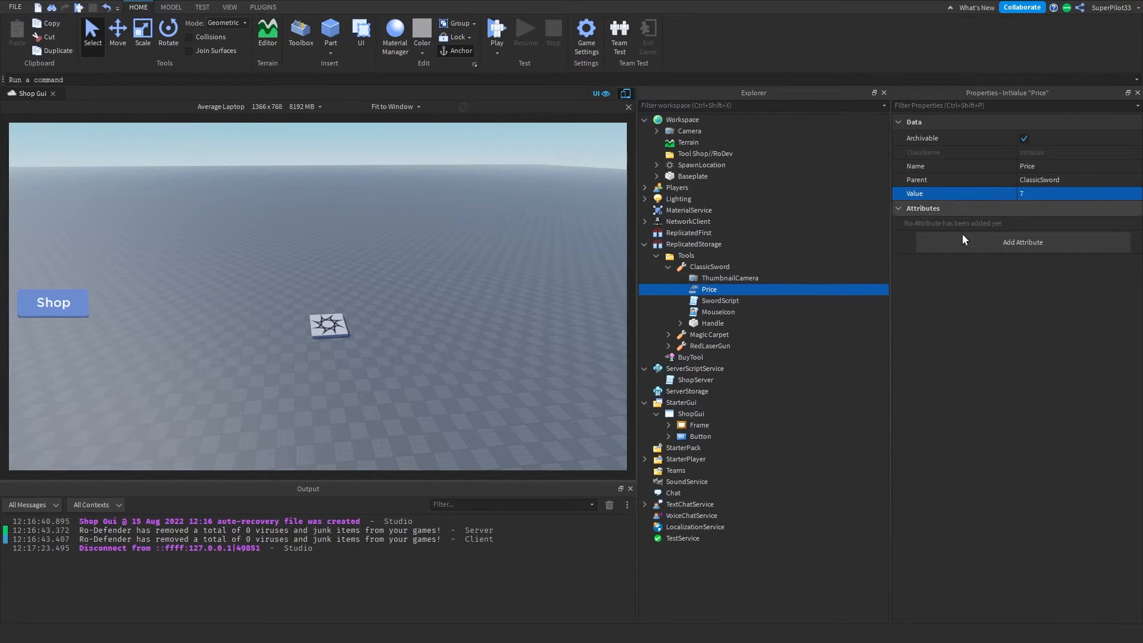
left_click(668, 265)
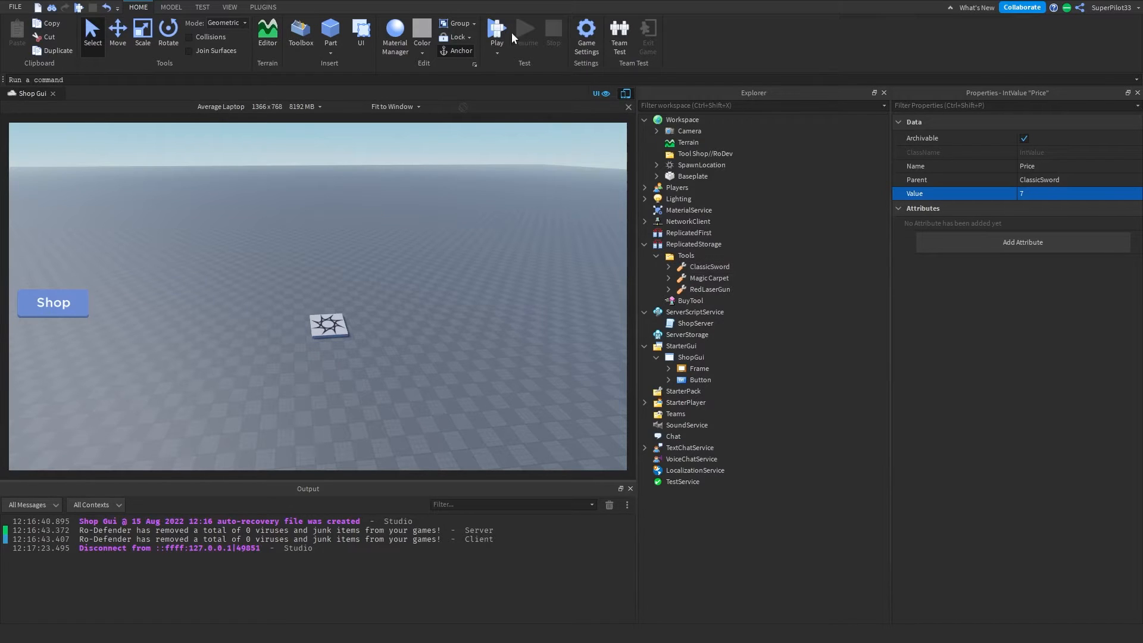
left_click(496, 31)
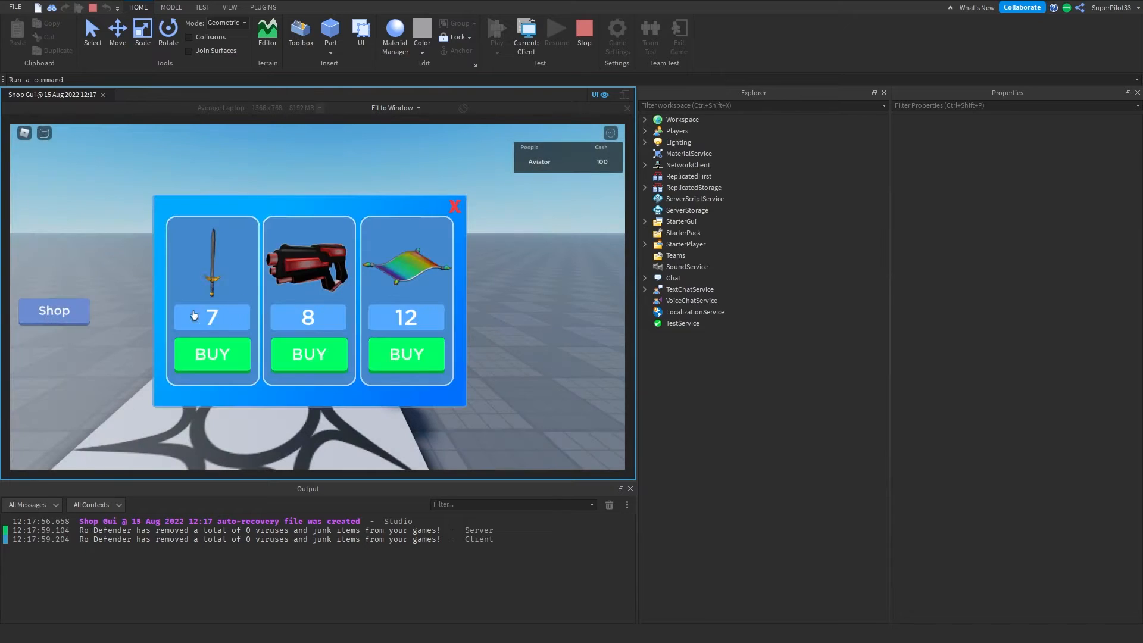
left_click(584, 37)
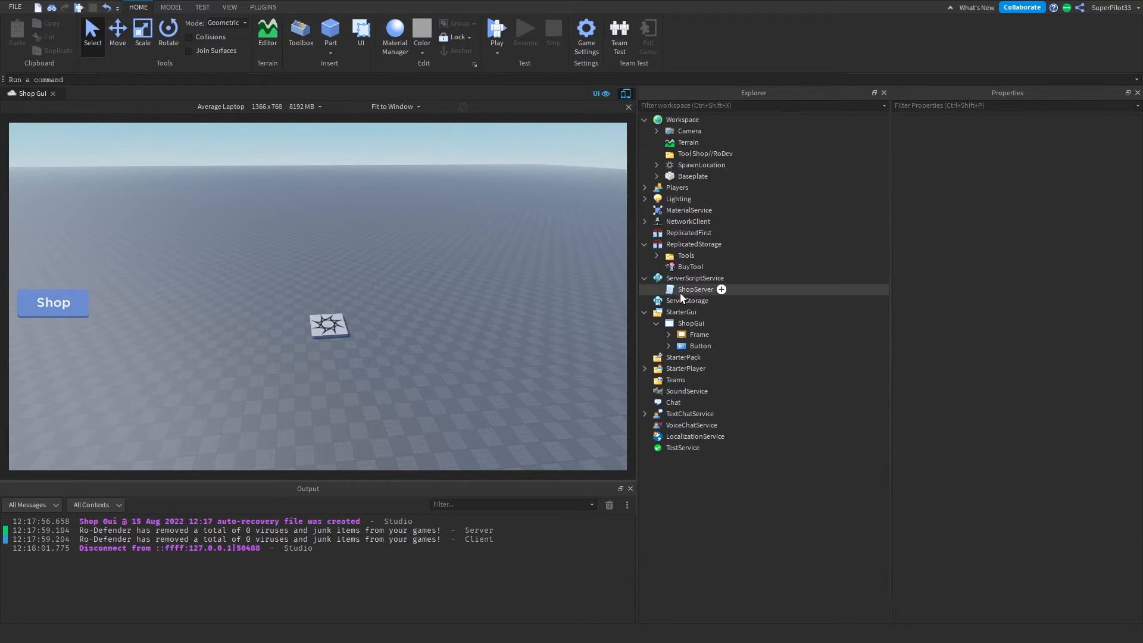
- In ShopServer, rename the Cash stat to Money with starting amount 70, then run a test
double_click(696, 289)
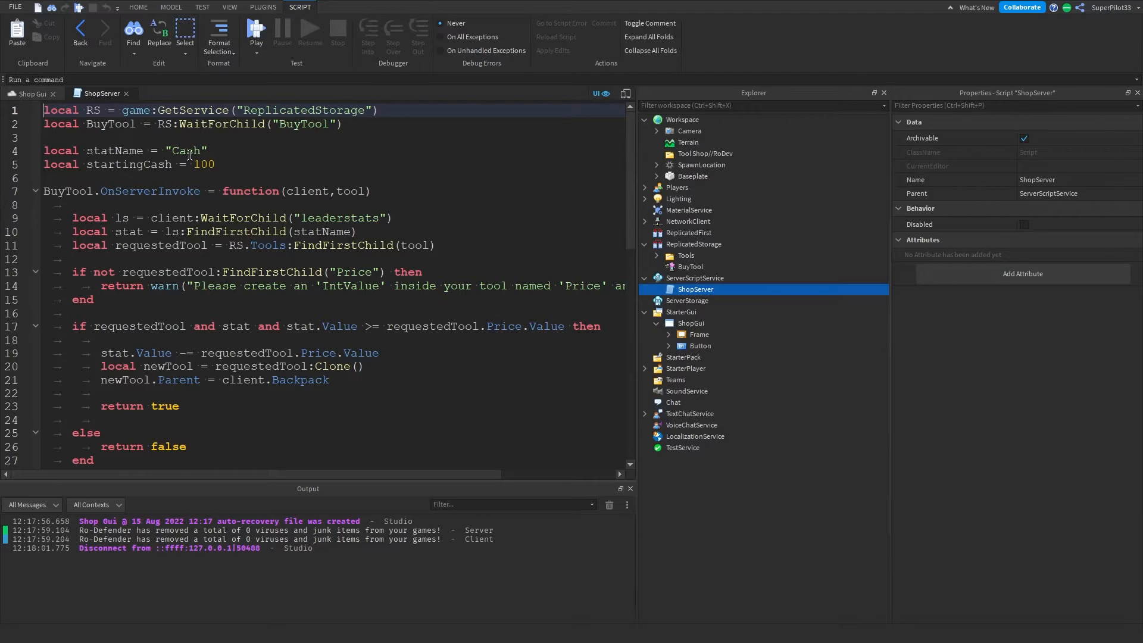
double_click(186, 150)
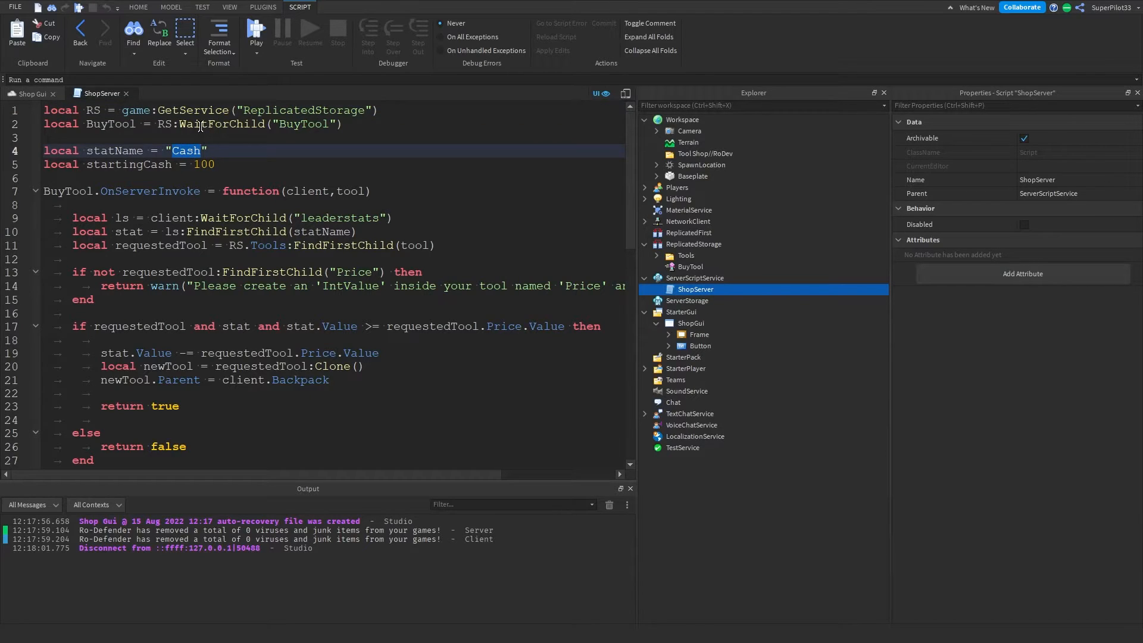
type("Money")
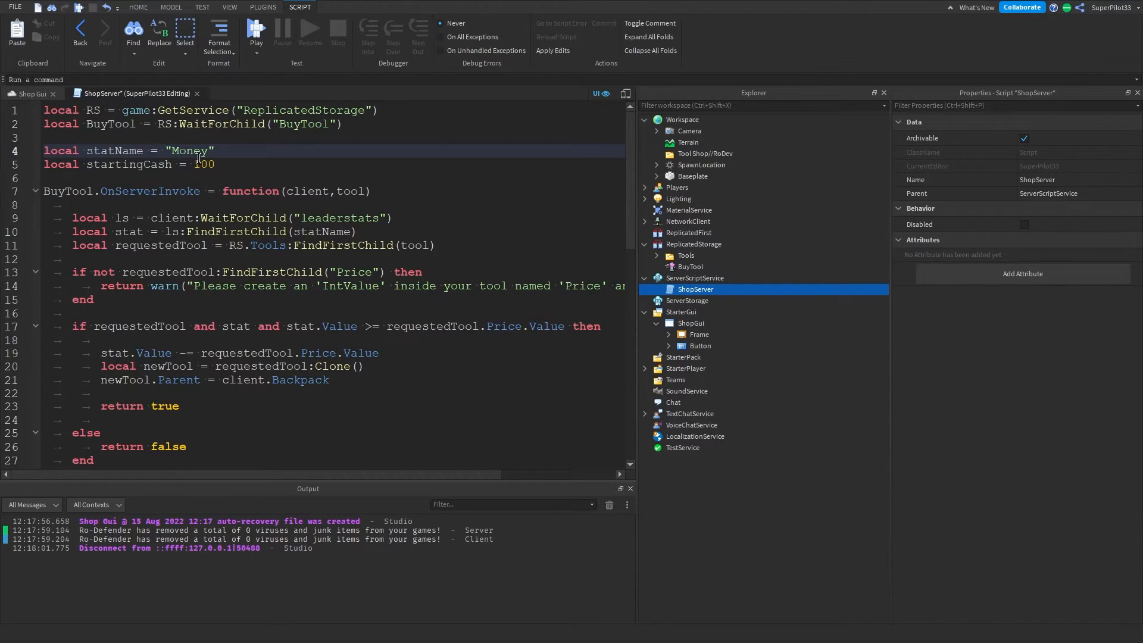
type("70")
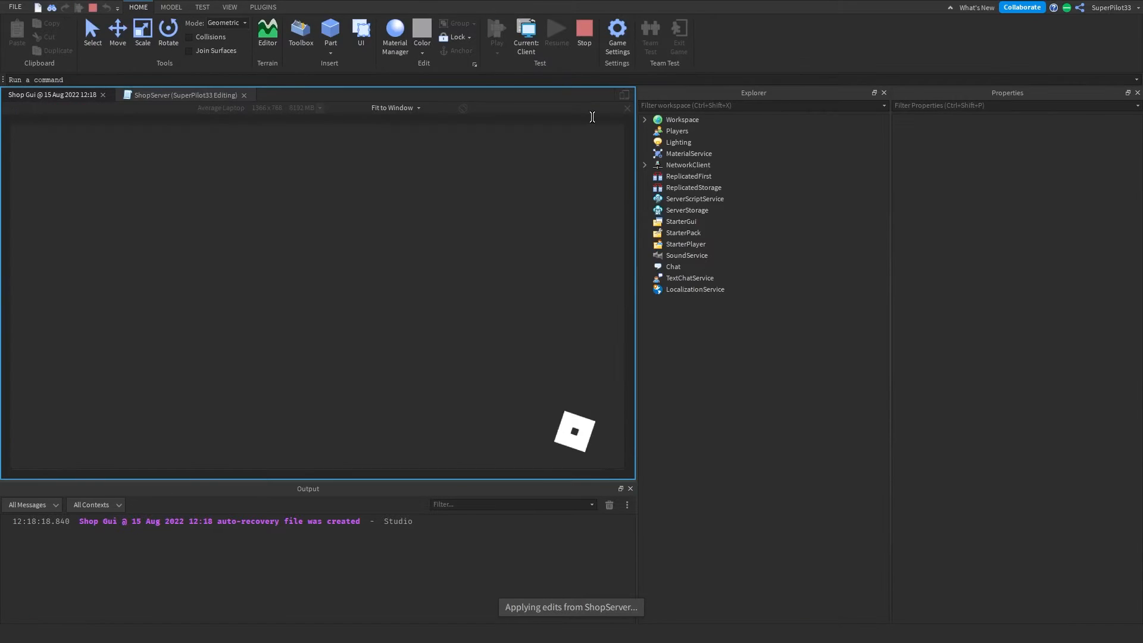
left_click(495, 32)
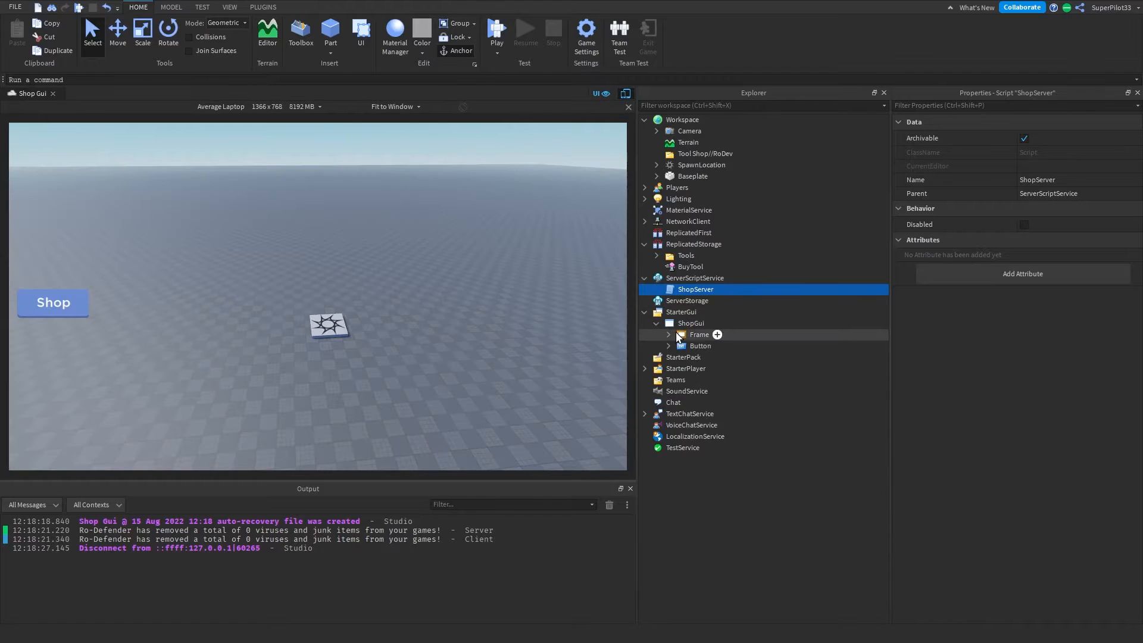
- Make the ShopGui Frame visible and expand the Shop button and Frame to list its item cards
left_click(699, 334)
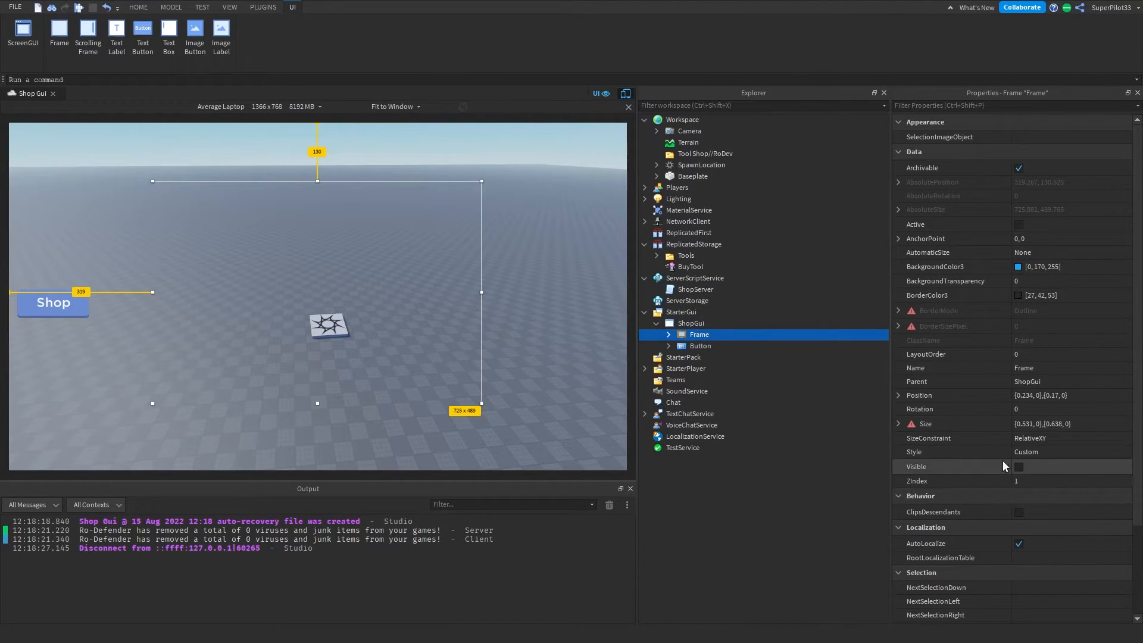
left_click(1019, 467)
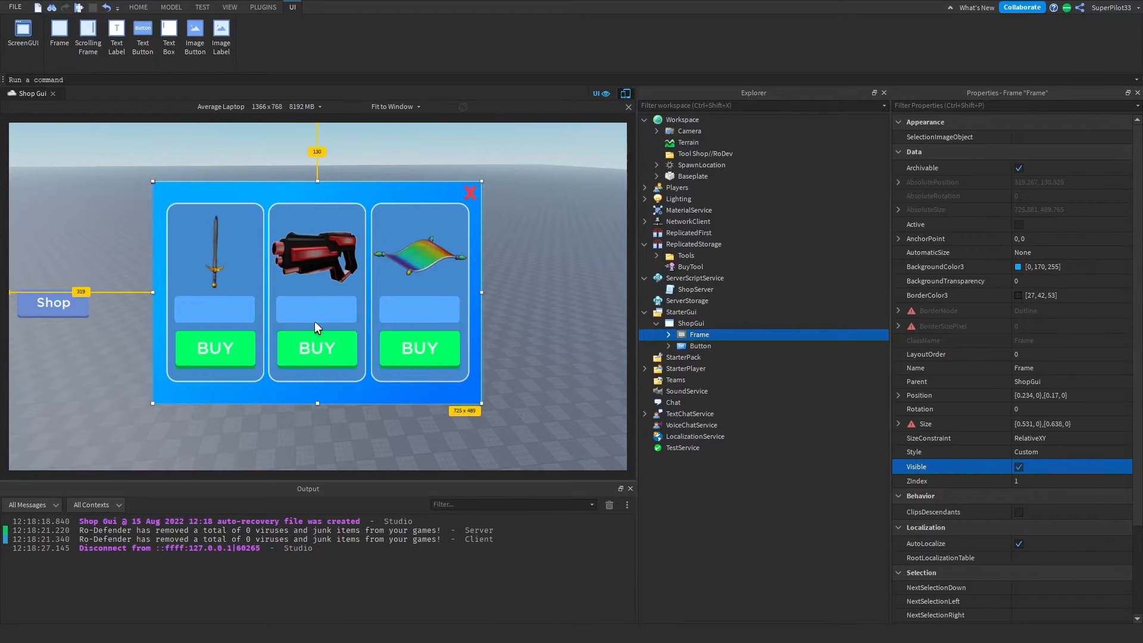
mouse_move(222, 312)
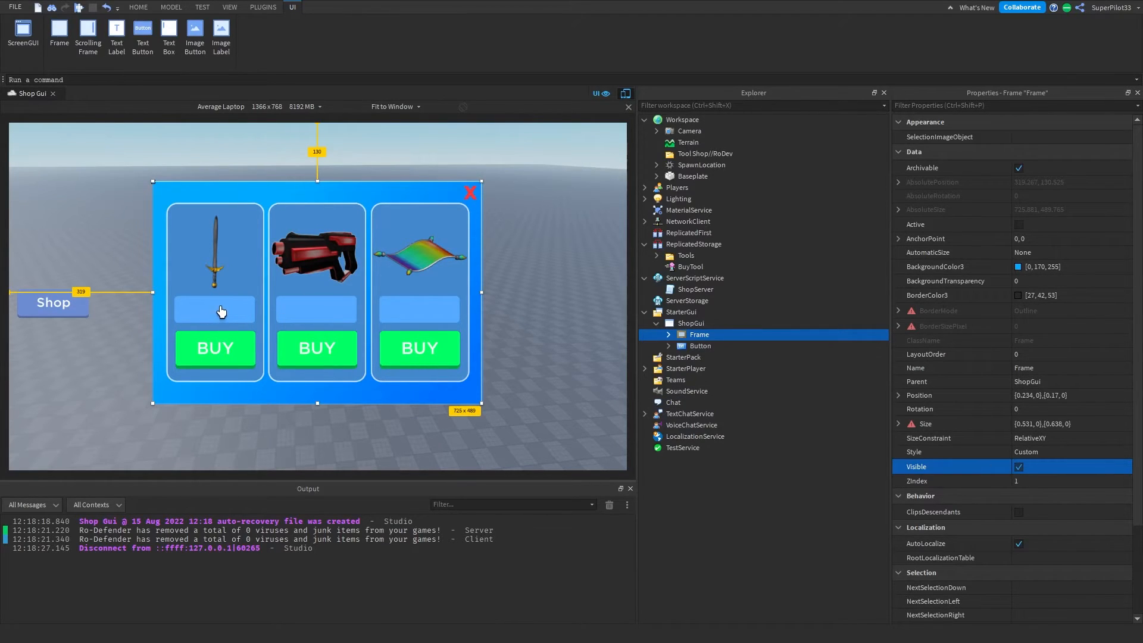
left_click(700, 345)
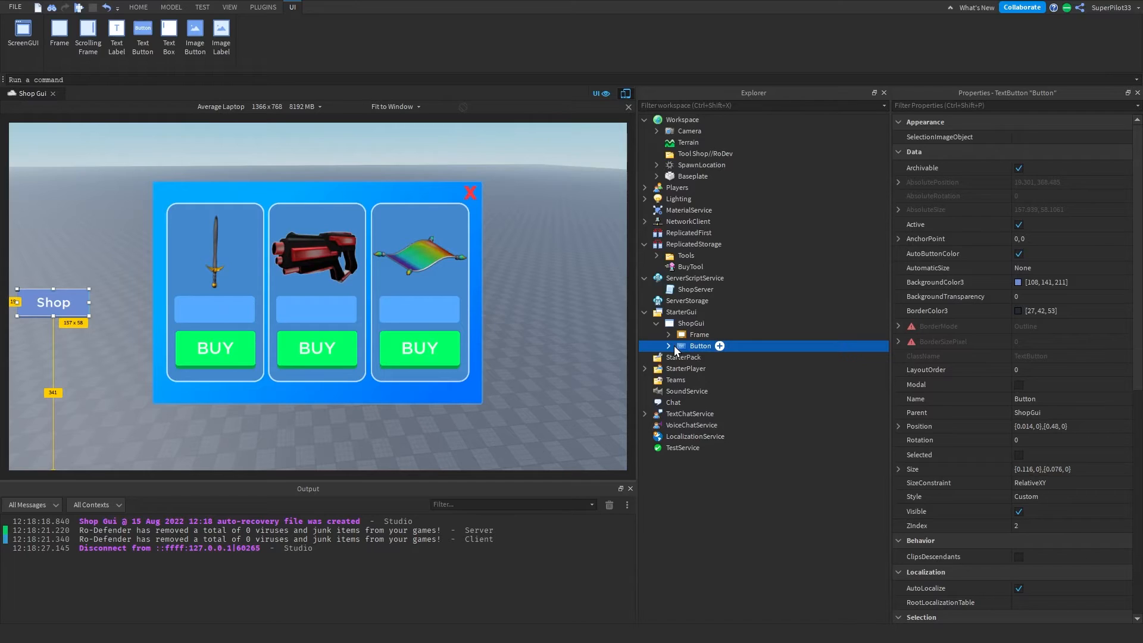
left_click(667, 345)
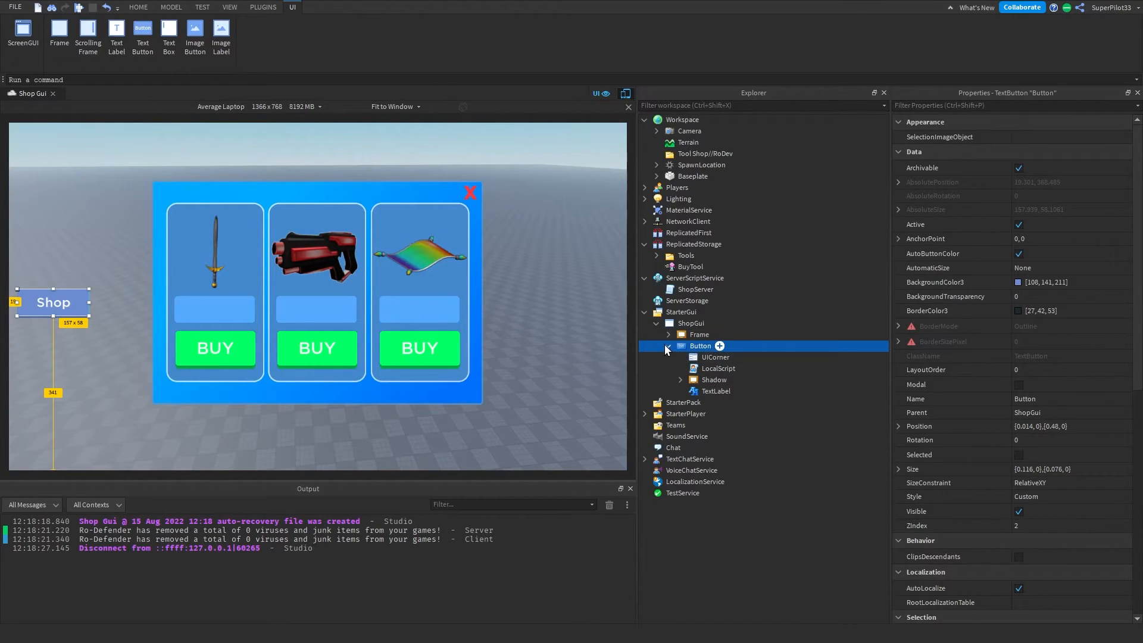
left_click(668, 334)
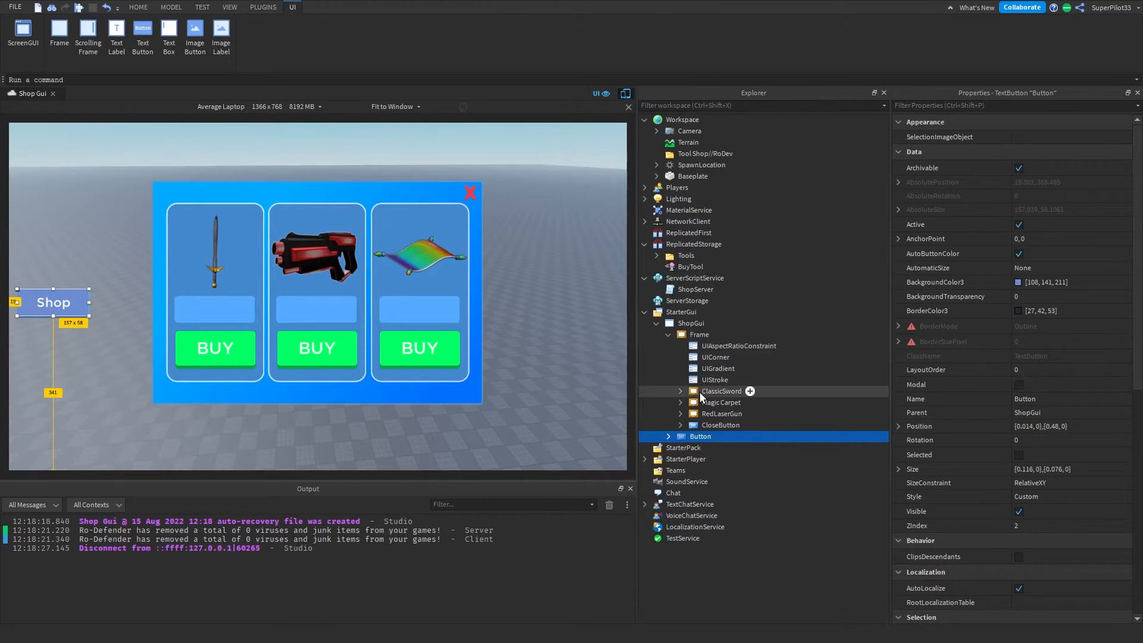
- Select the ClassicSword card and look over the MagicCarpet and RedLaserGun cards
left_click(722, 391)
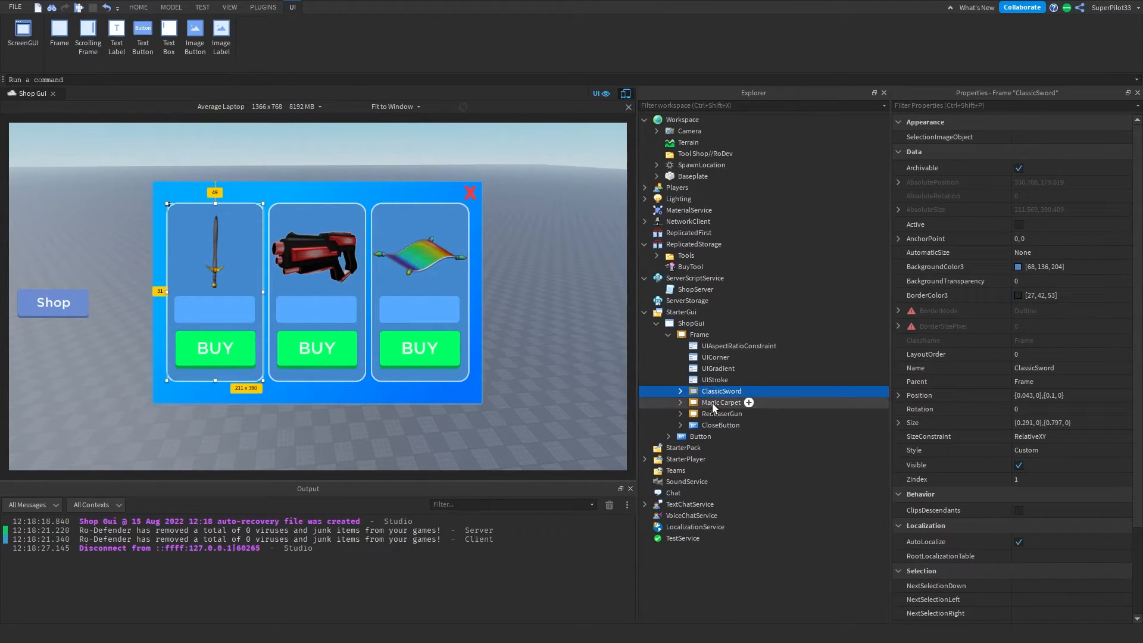
mouse_move(718, 395)
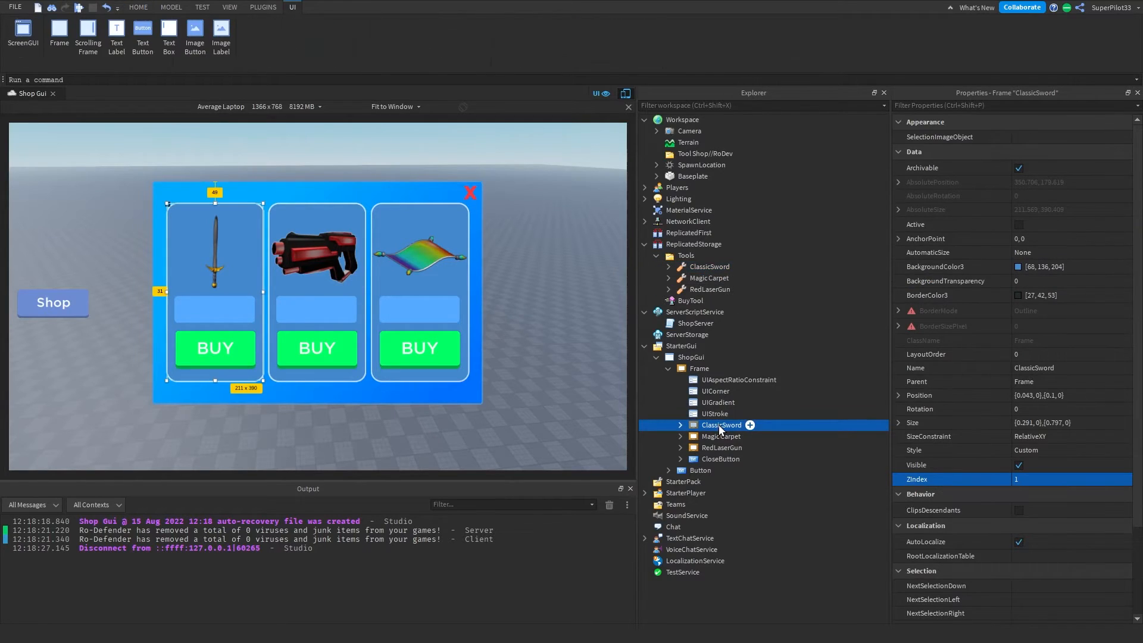
double_click(721, 425)
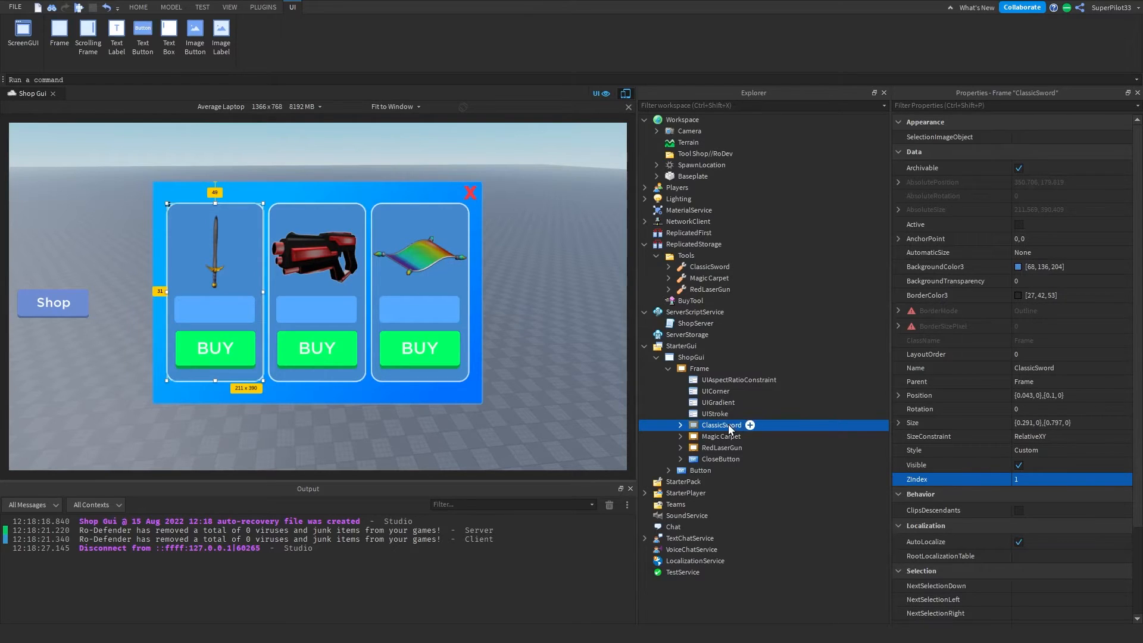
double_click(721, 425)
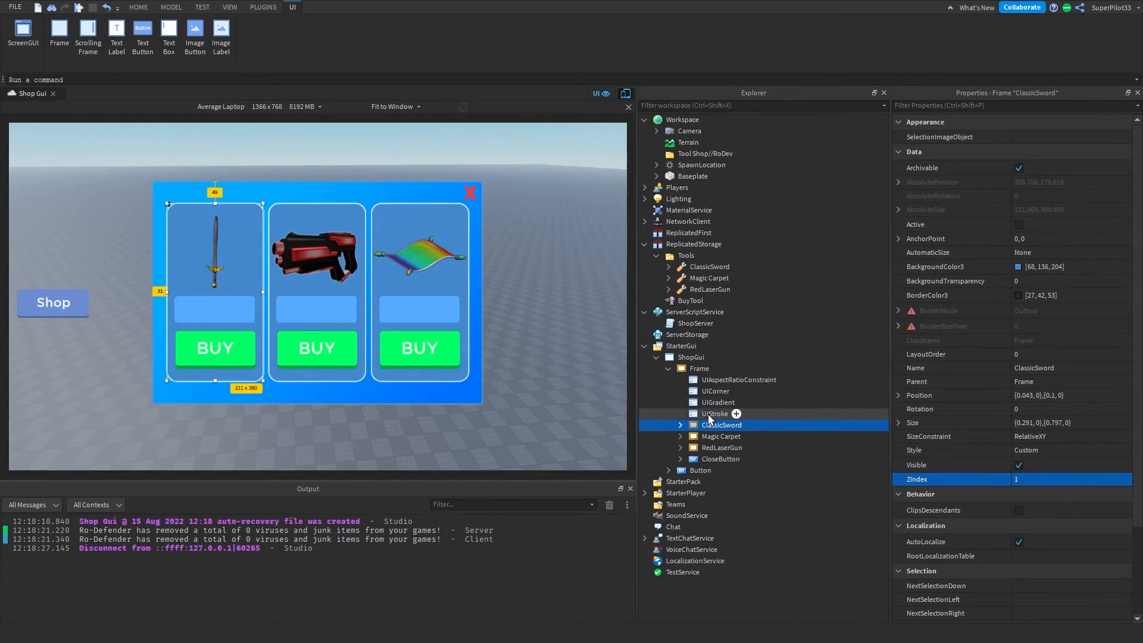
mouse_move(722, 448)
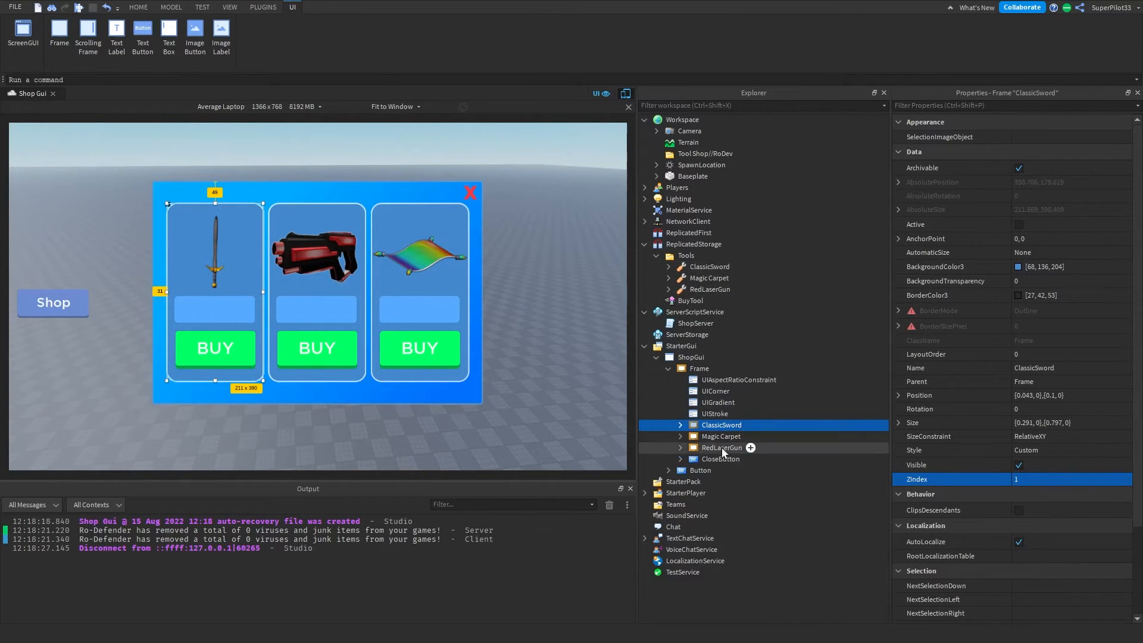
mouse_move(703, 255)
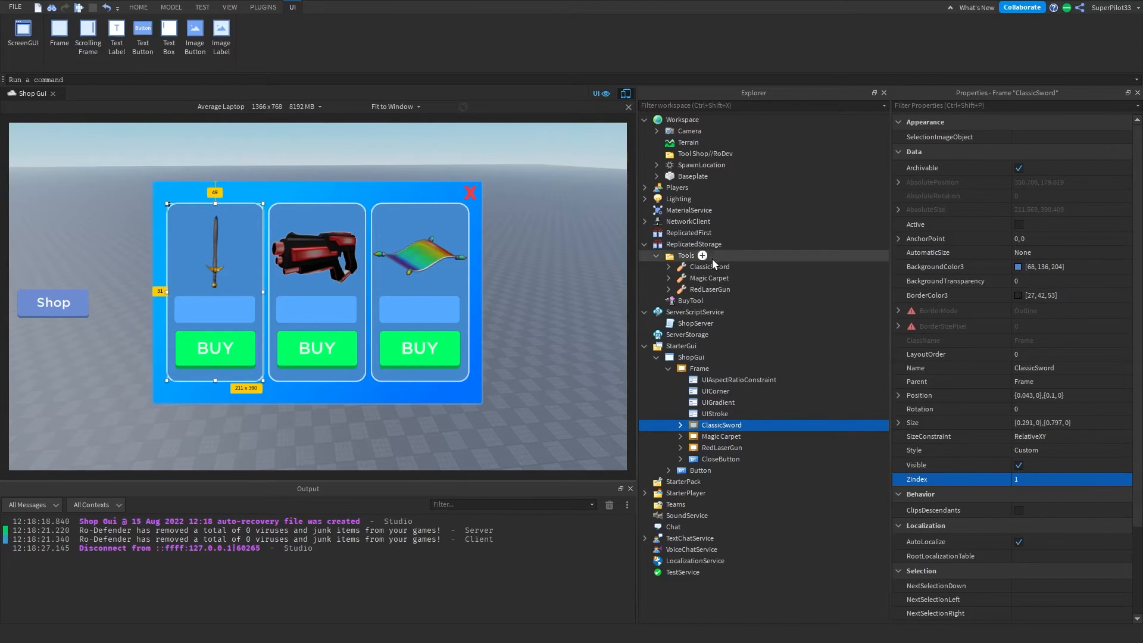
- Inspect the ClassicSword tool, its card's BUY button and ImageLabel, and open the Image asset URL
left_click(707, 265)
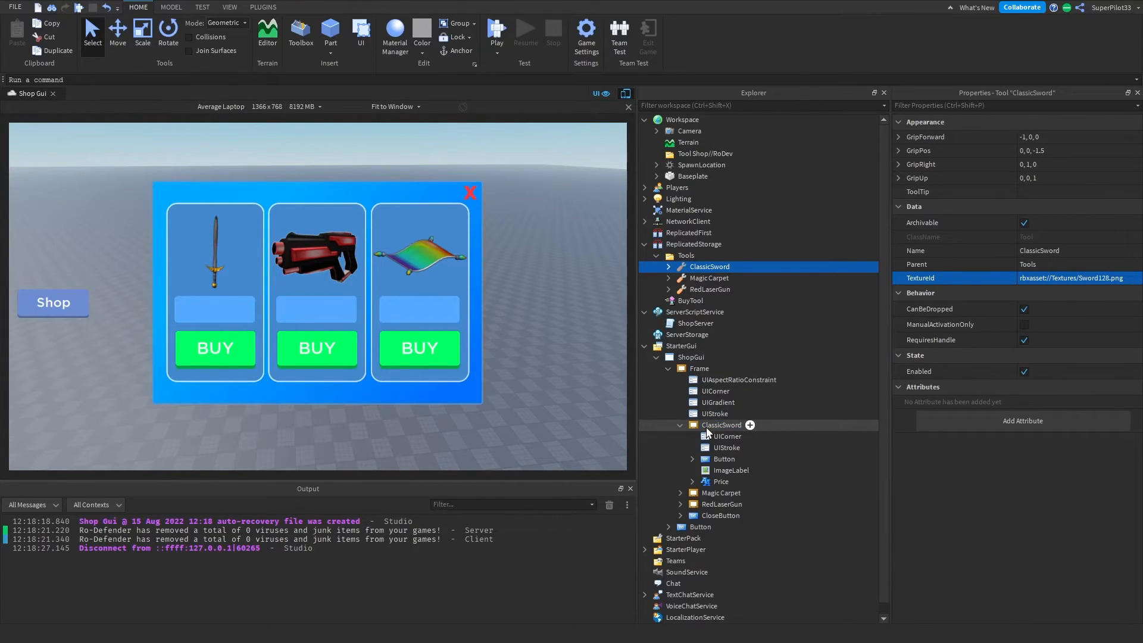
left_click(724, 458)
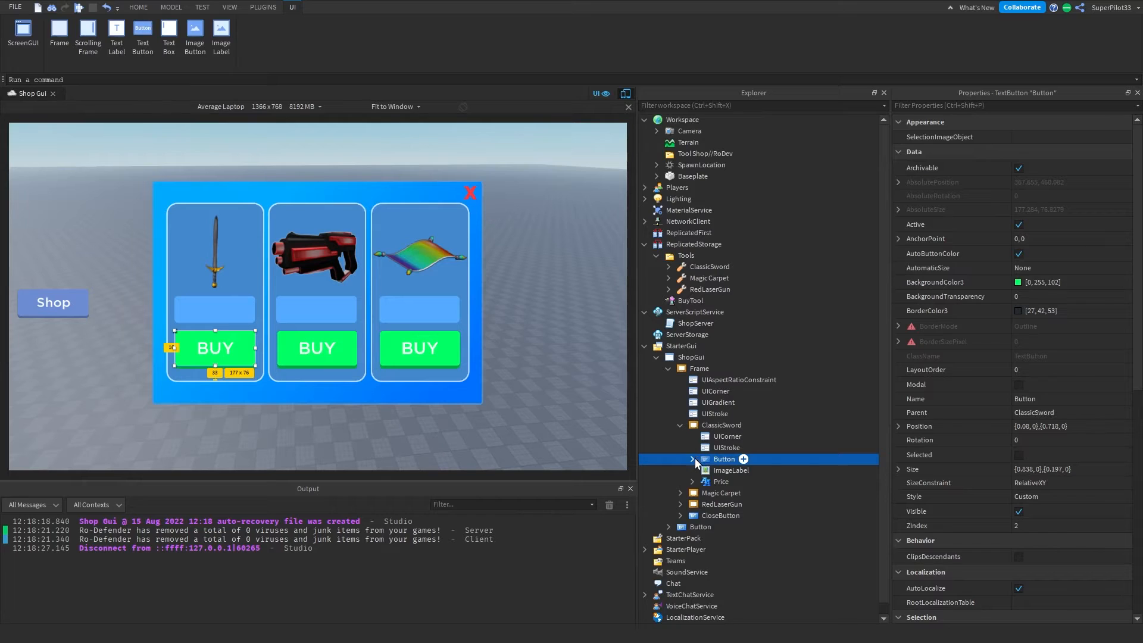
left_click(732, 471)
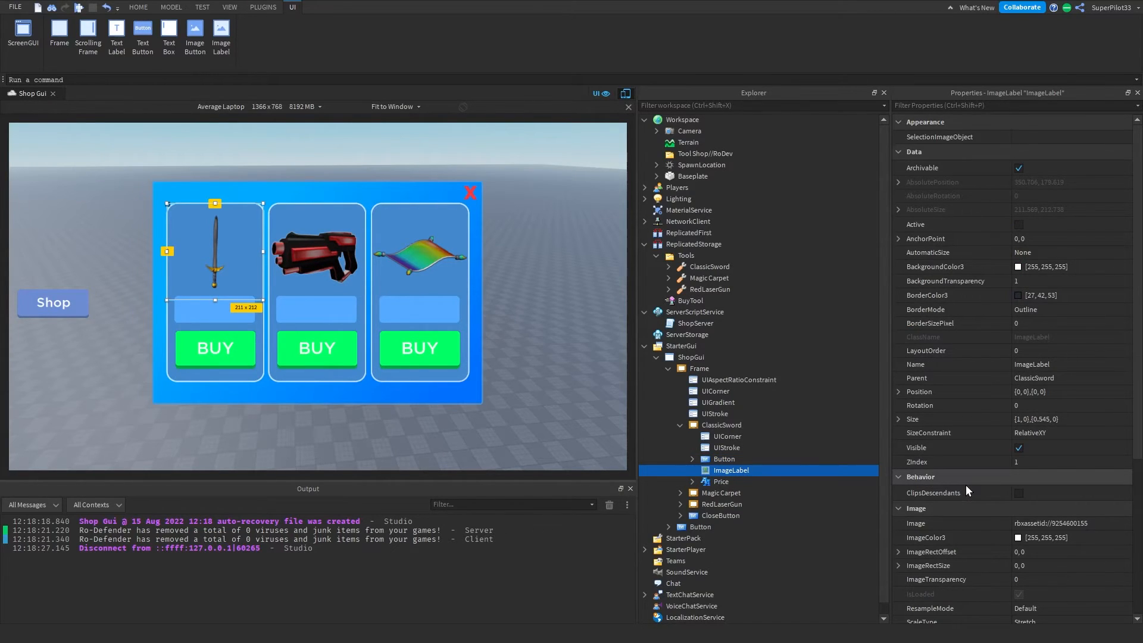
scroll("down", 3)
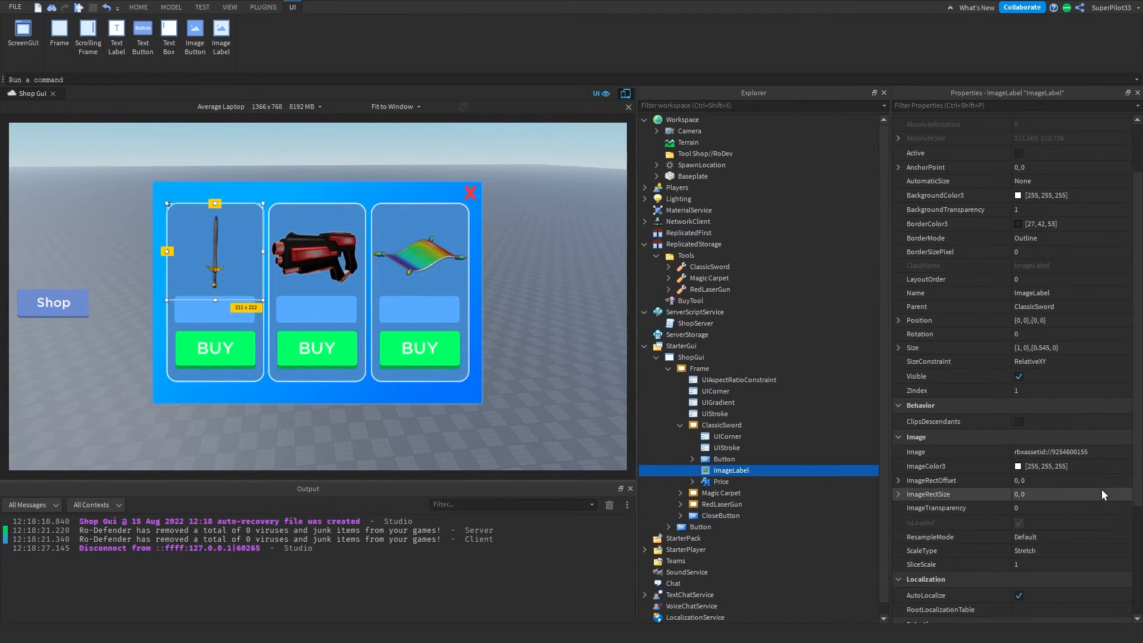
left_click(1071, 451)
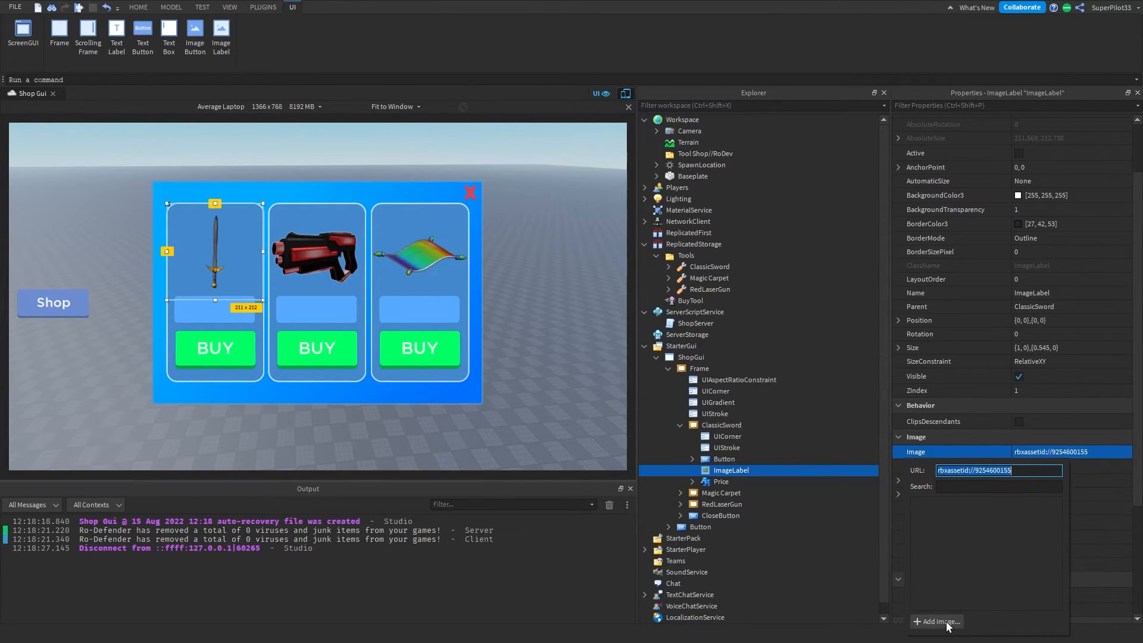
mouse_move(686, 466)
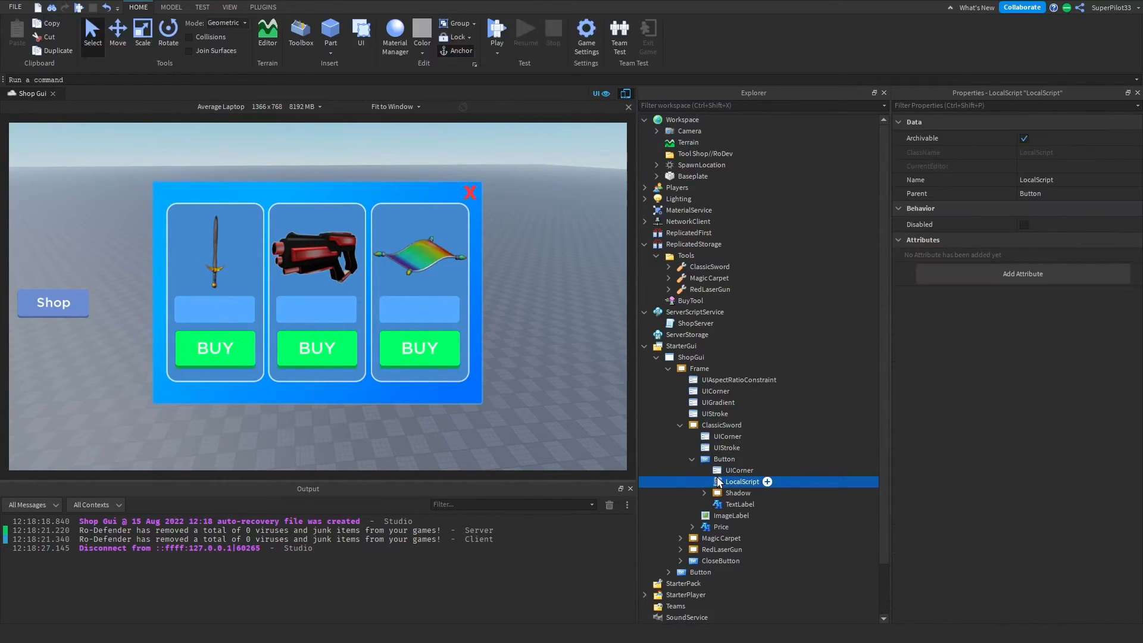
- Review the buy button's LocalScript with its BuyTool purchase messages, then close it
double_click(741, 482)
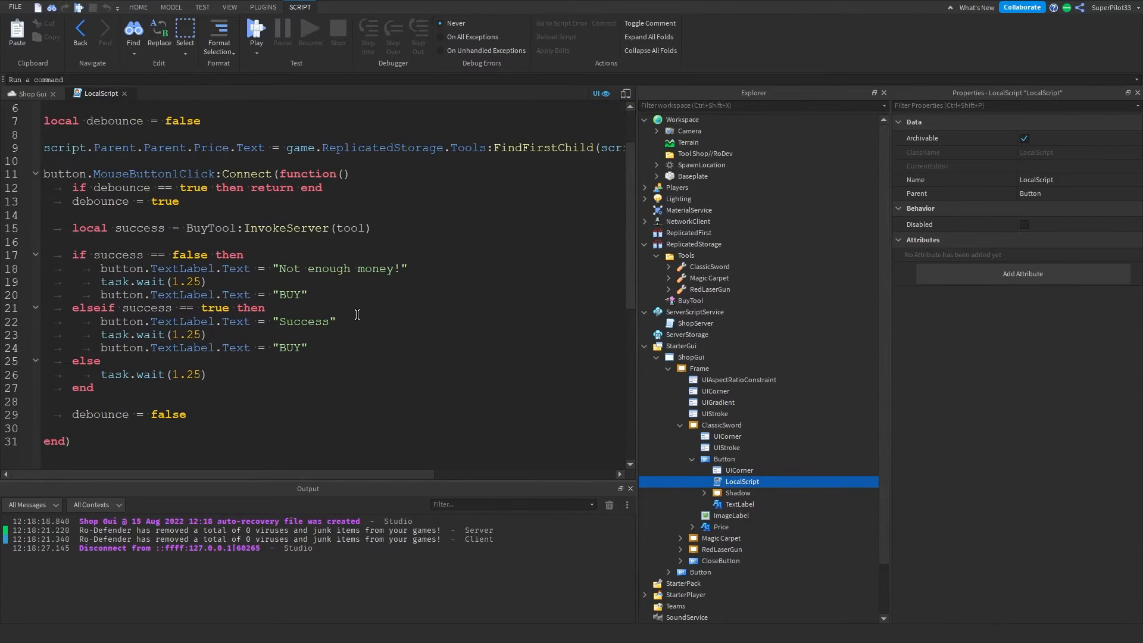
left_click(308, 294)
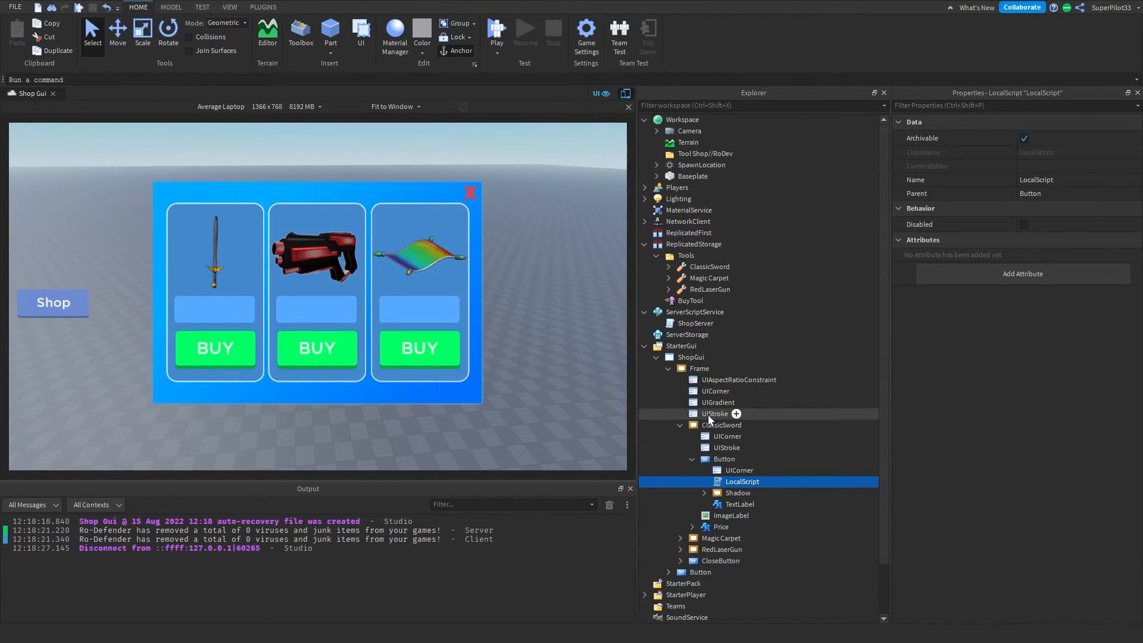
- Fold the ShopGui, StarterGui and Tools contents back up in Explorer
left_click(725, 458)
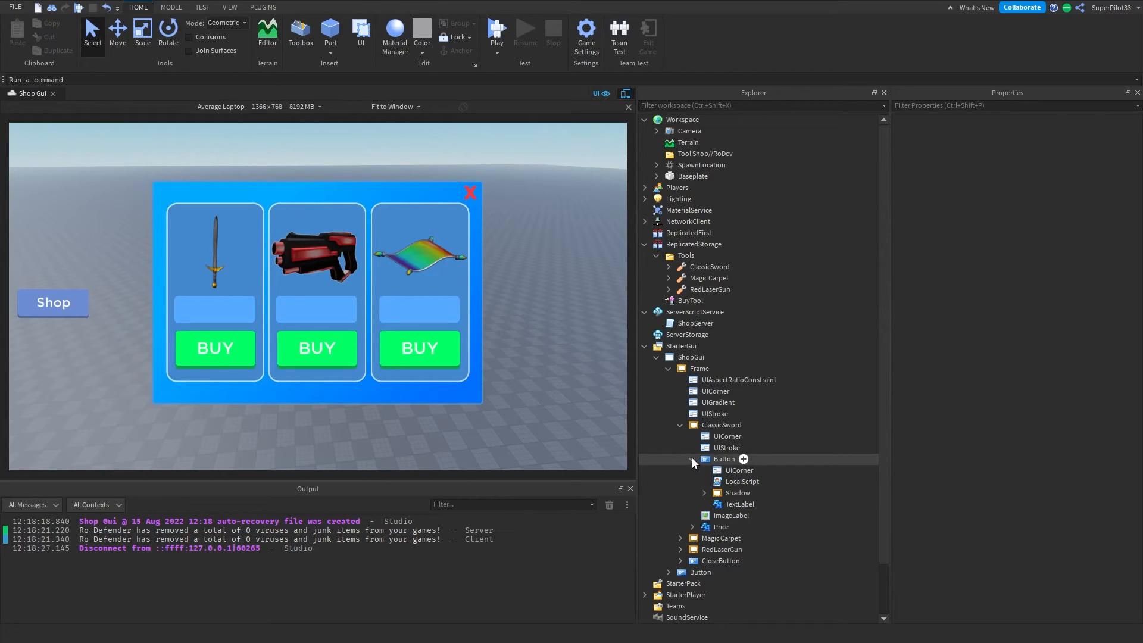
left_click(692, 463)
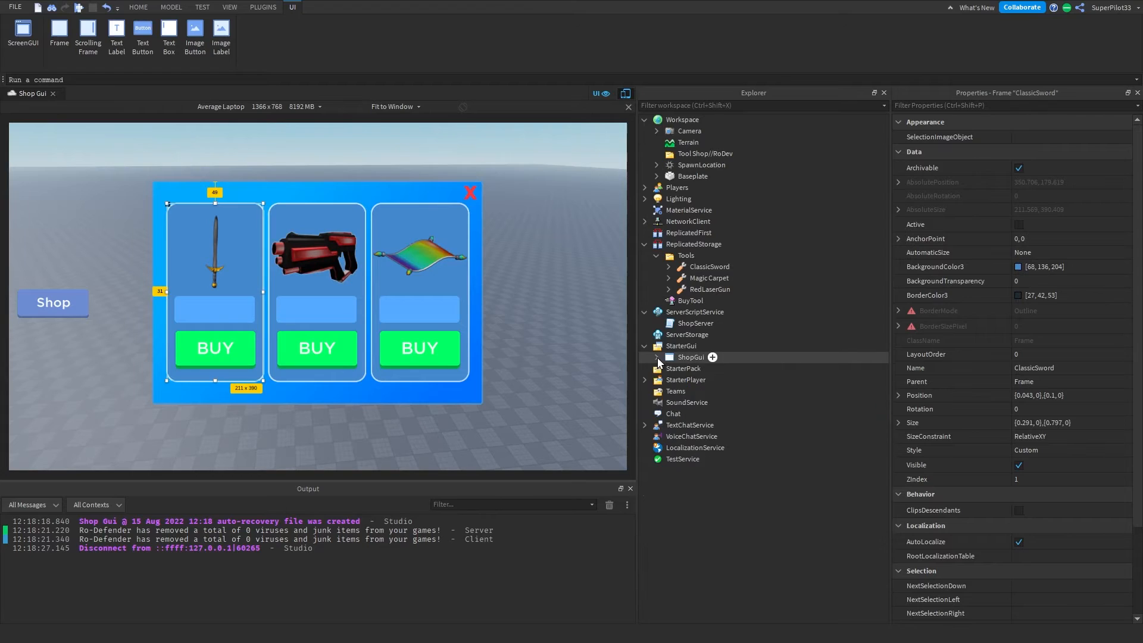
left_click(655, 255)
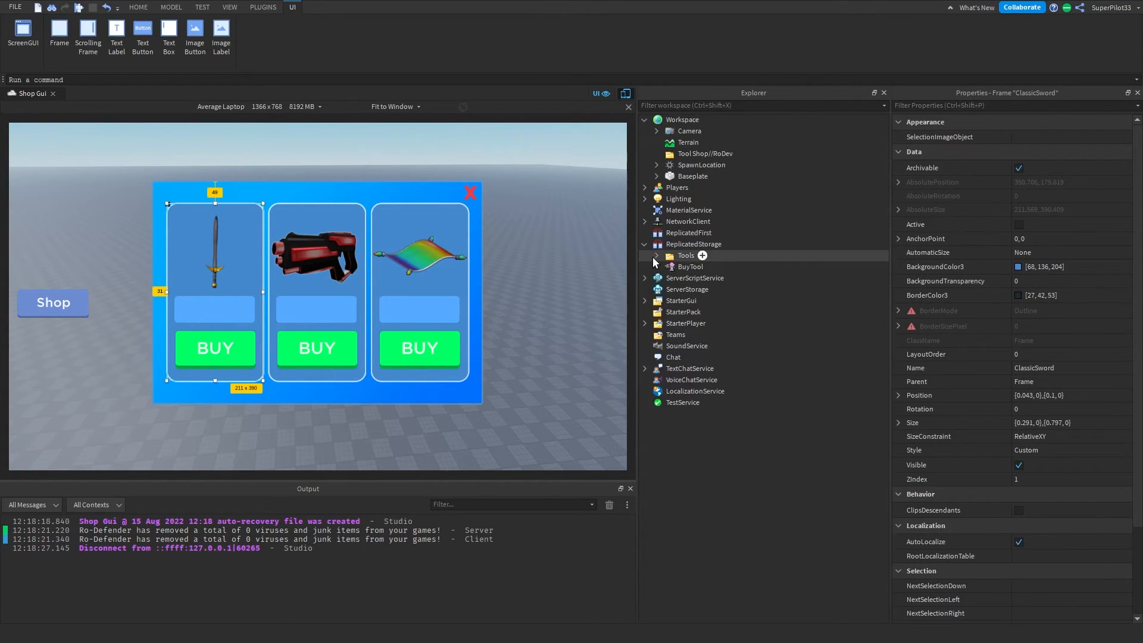
- Collapse the remaining services and launch a playtest of the Shop Gui place
left_click(645, 119)
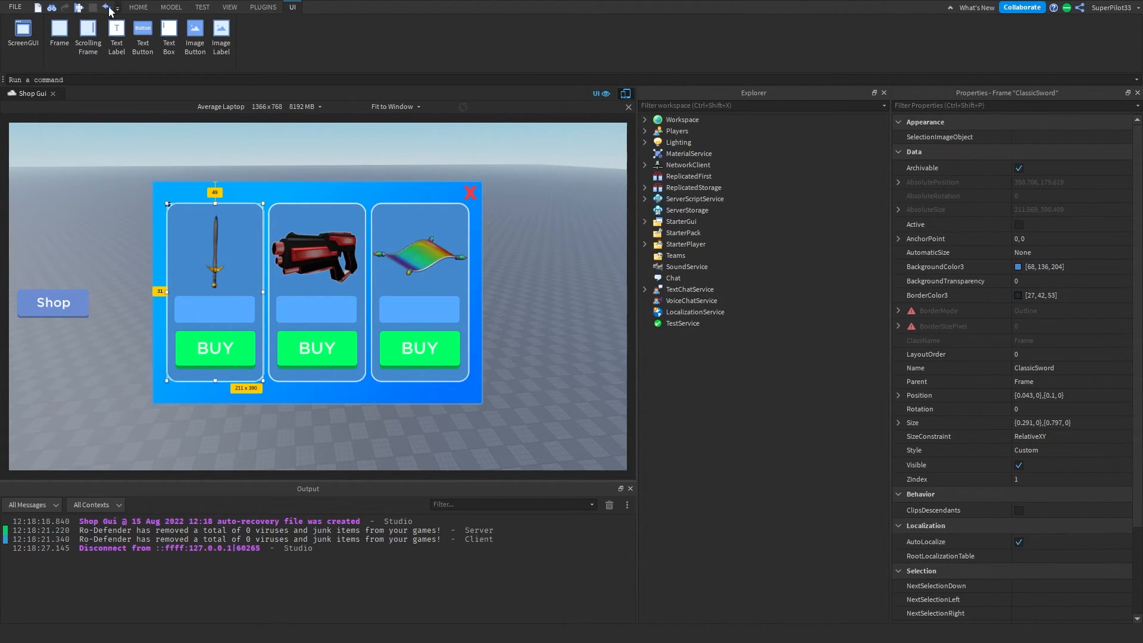
left_click(79, 11)
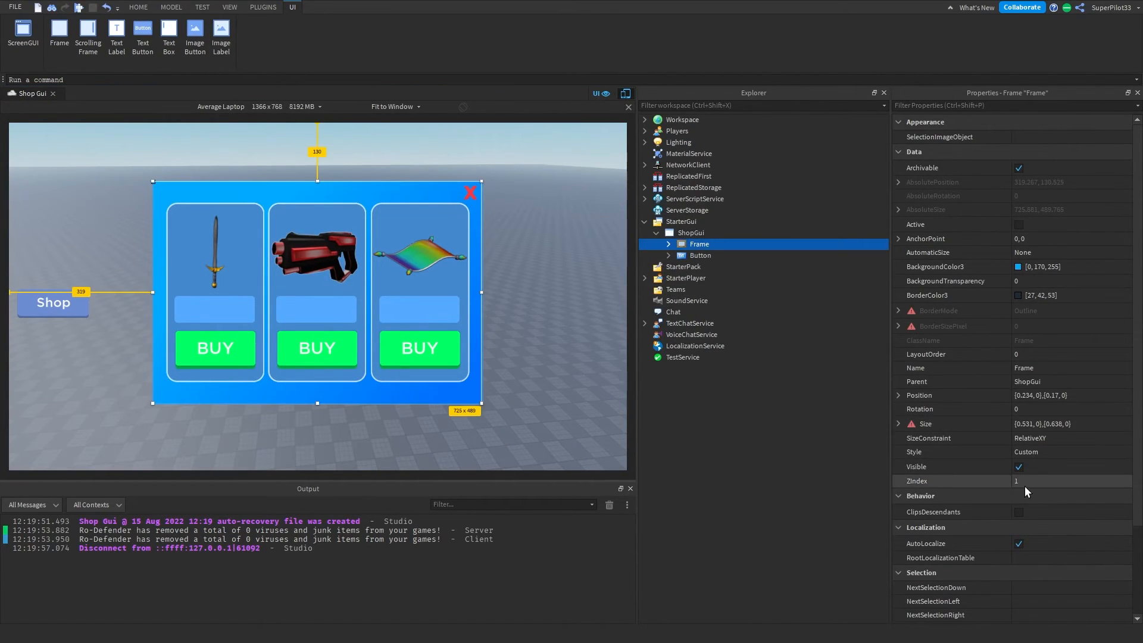
left_click(497, 31)
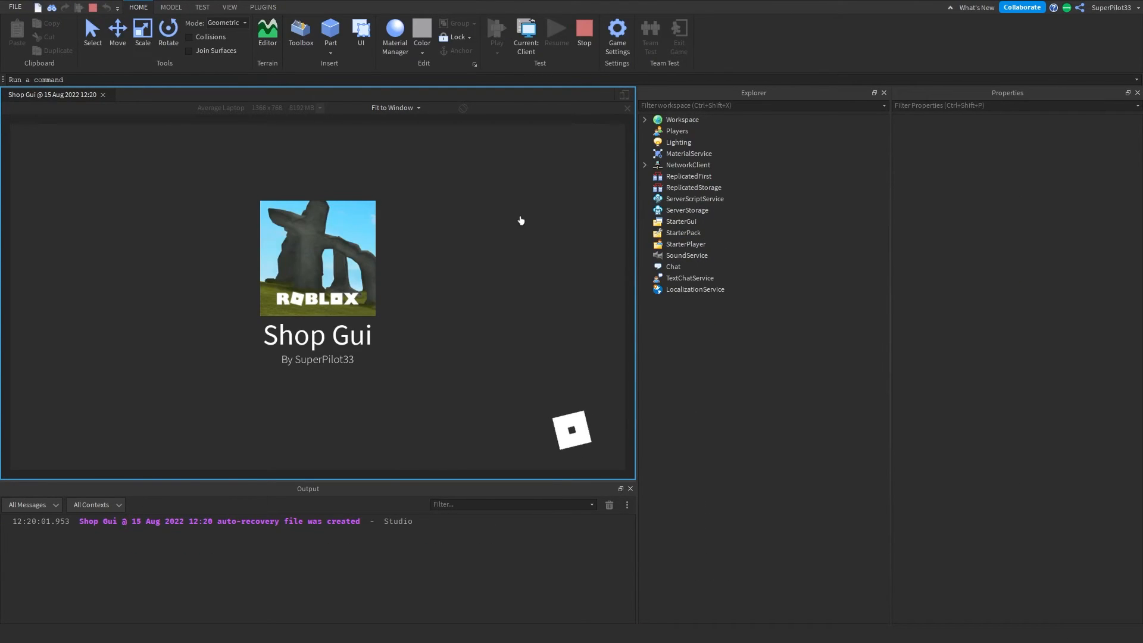
- Buy magic carpets and other tools in the shop until Money reaches 0
left_click(496, 28)
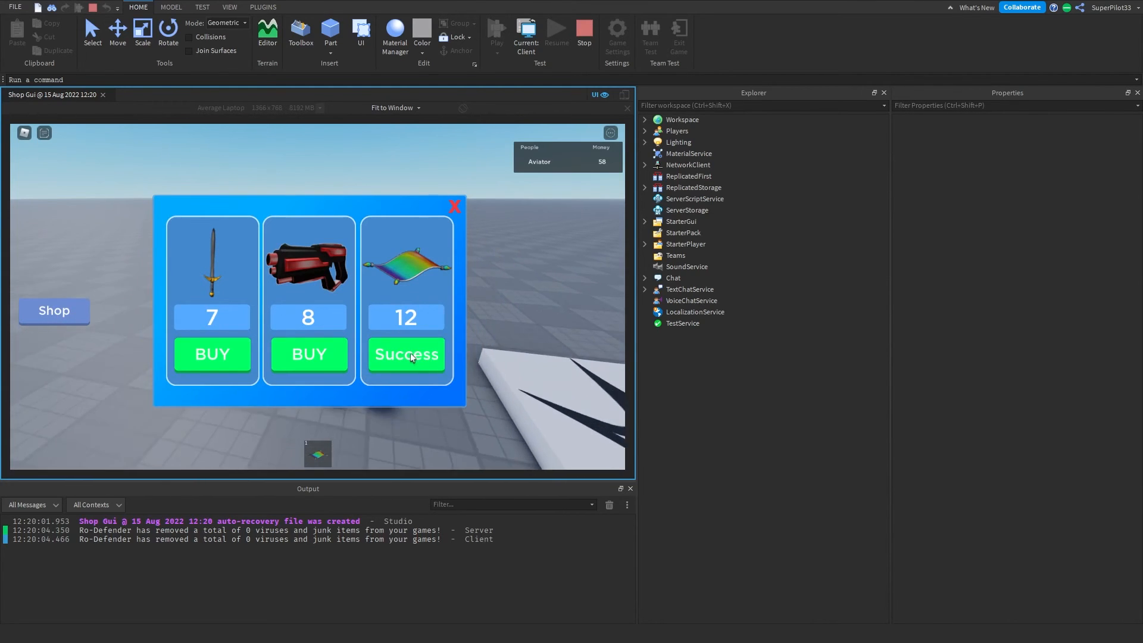
left_click(405, 355)
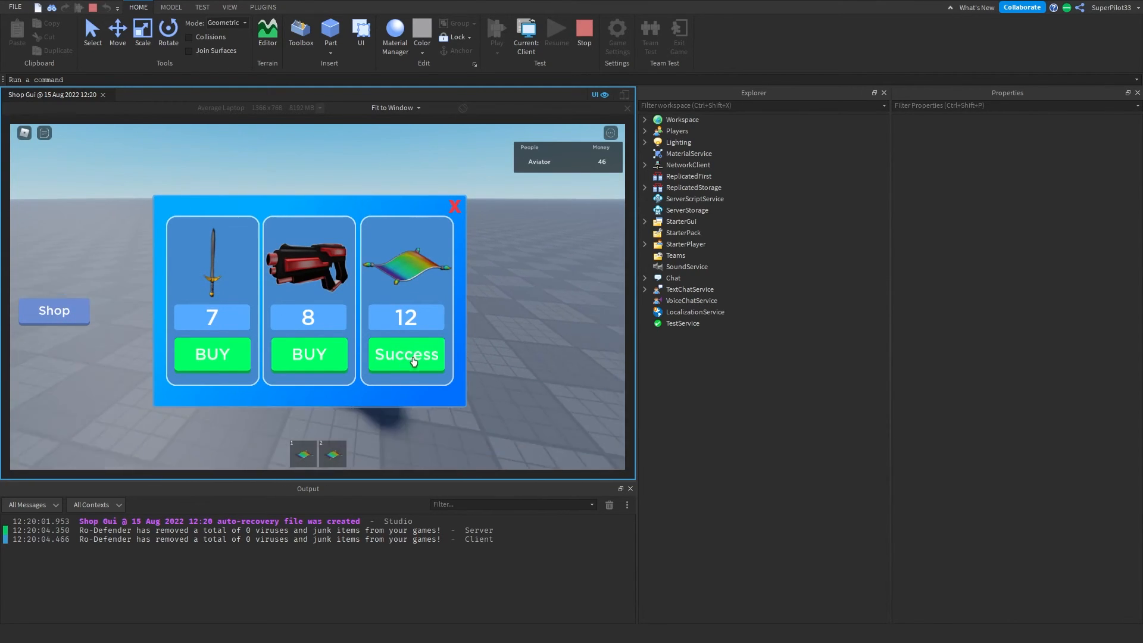
left_click(405, 355)
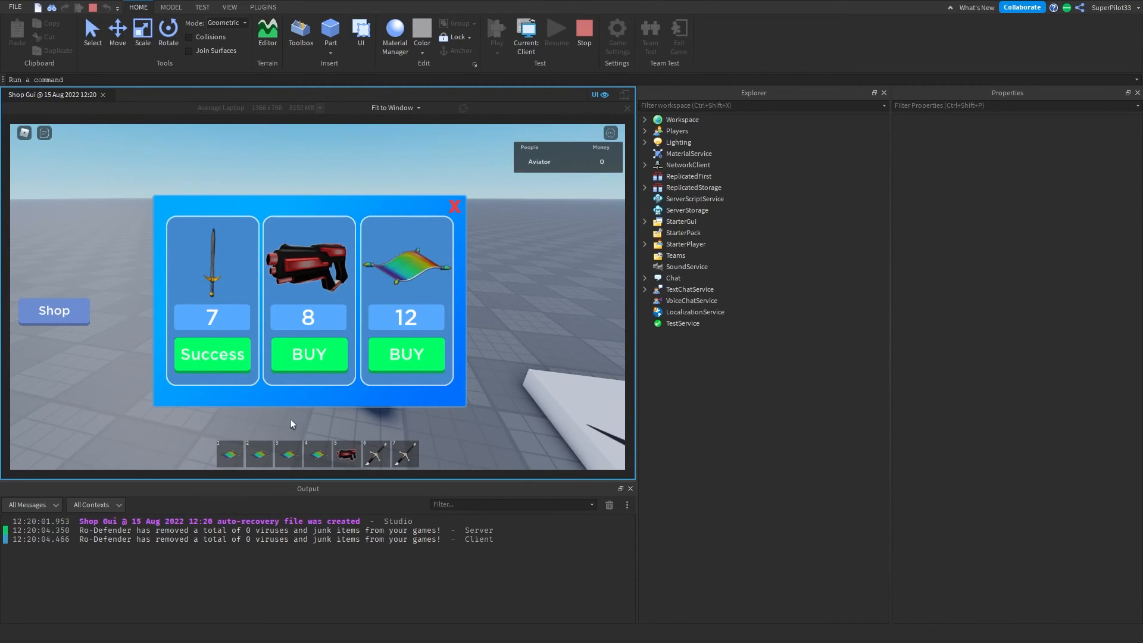
- Attempt the laser gun and magic carpet with no Money, see them refused, and close the shop
left_click(307, 354)
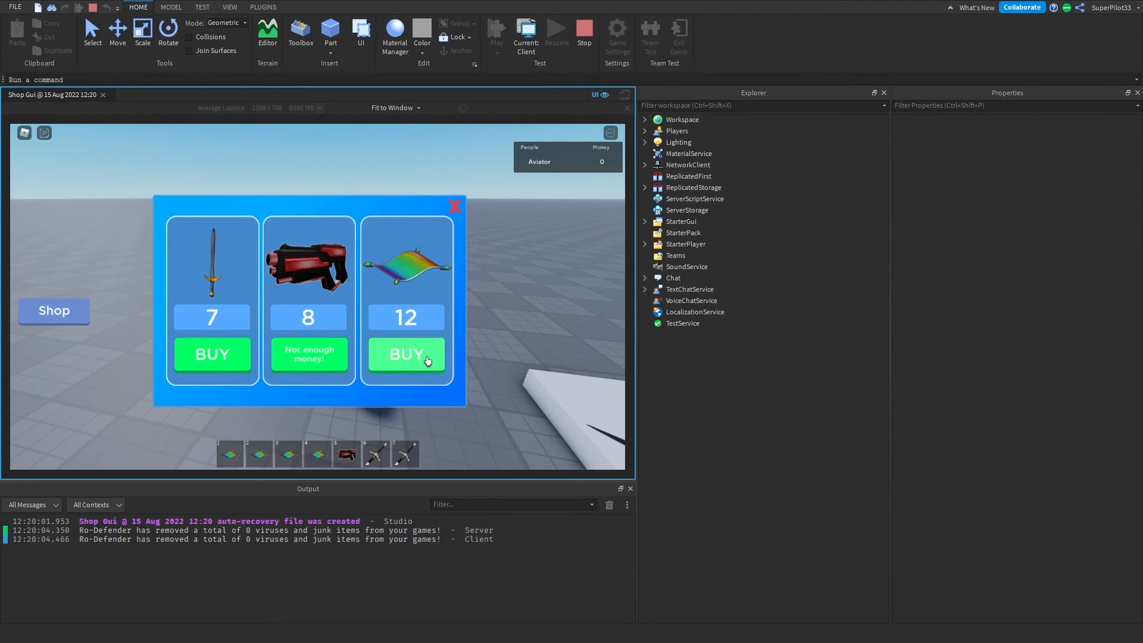
left_click(406, 355)
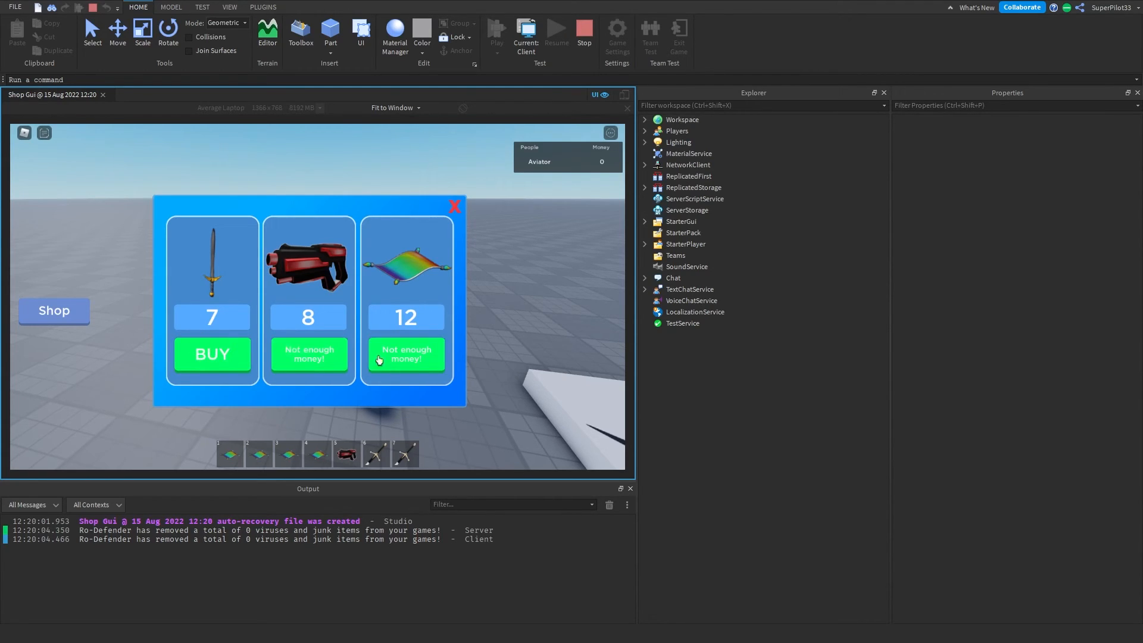
left_click(454, 206)
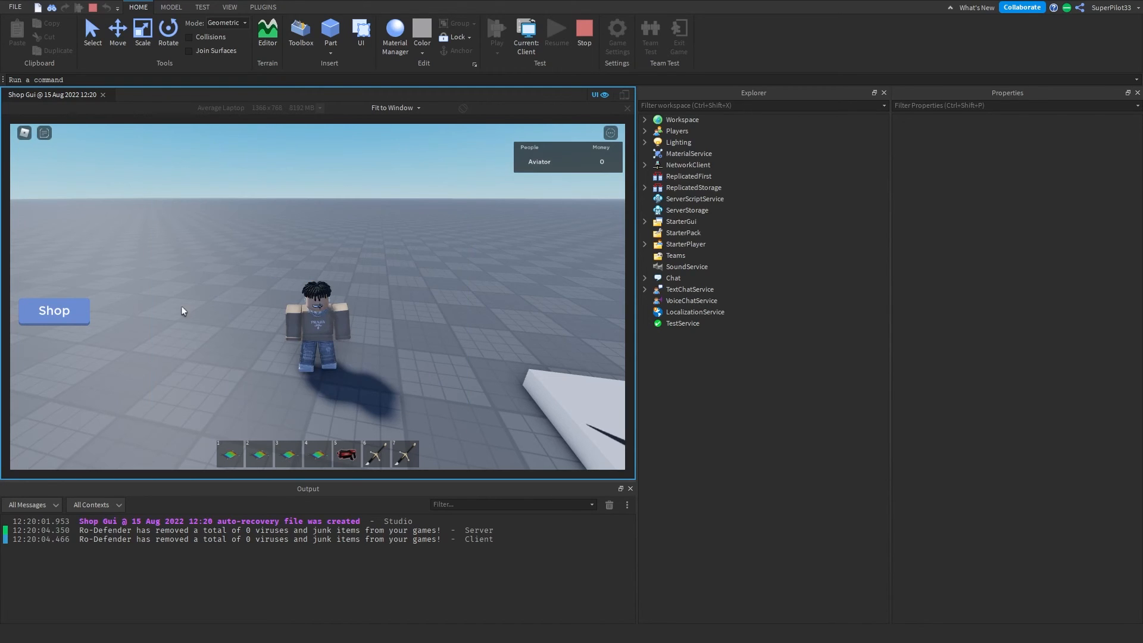